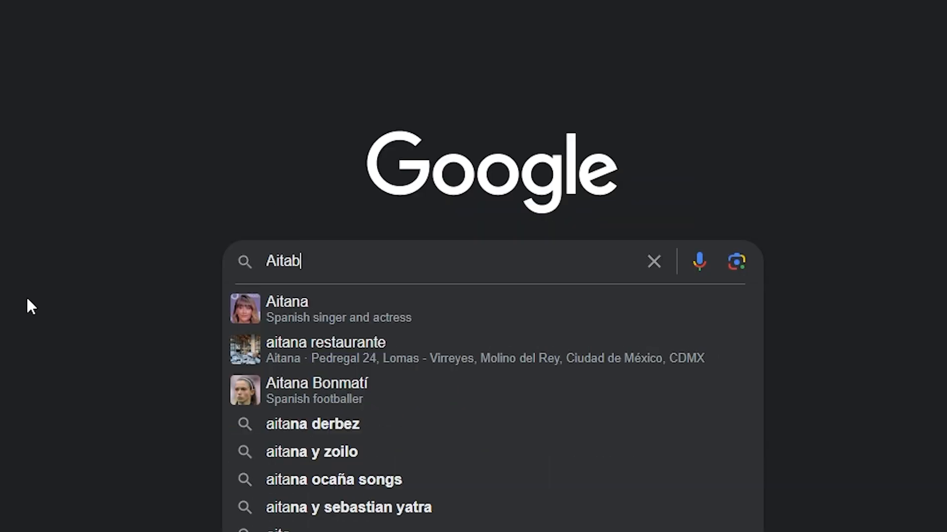
# Step: Submit the Google search for AITable
pyautogui.press('Enter')
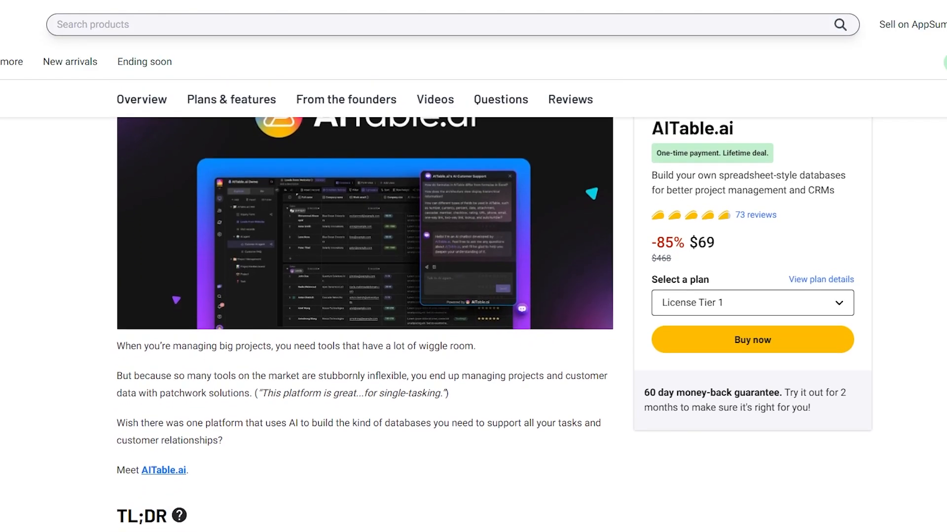
# Step: Scroll through the AppSumo deal overview and the APITable GitHub README
pyautogui.scroll(-3)
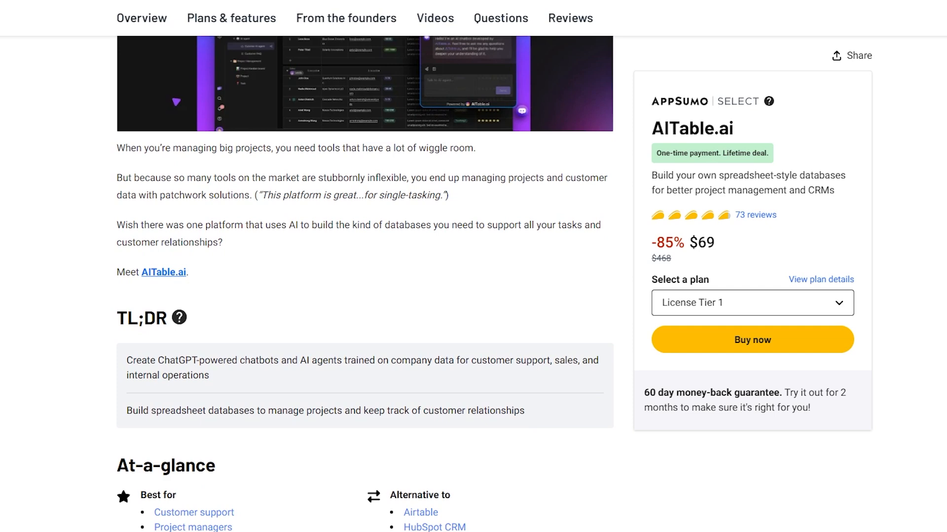
pyautogui.scroll(-3)
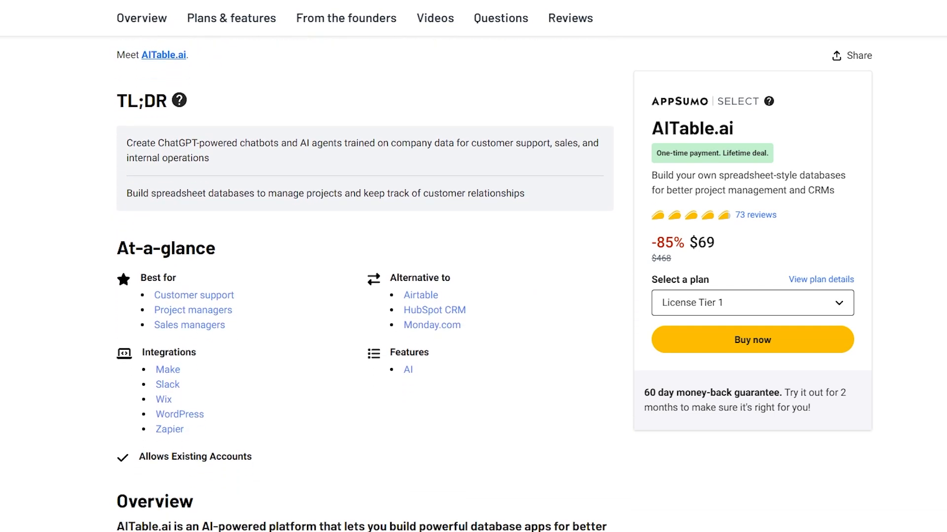
pyautogui.scroll(-3)
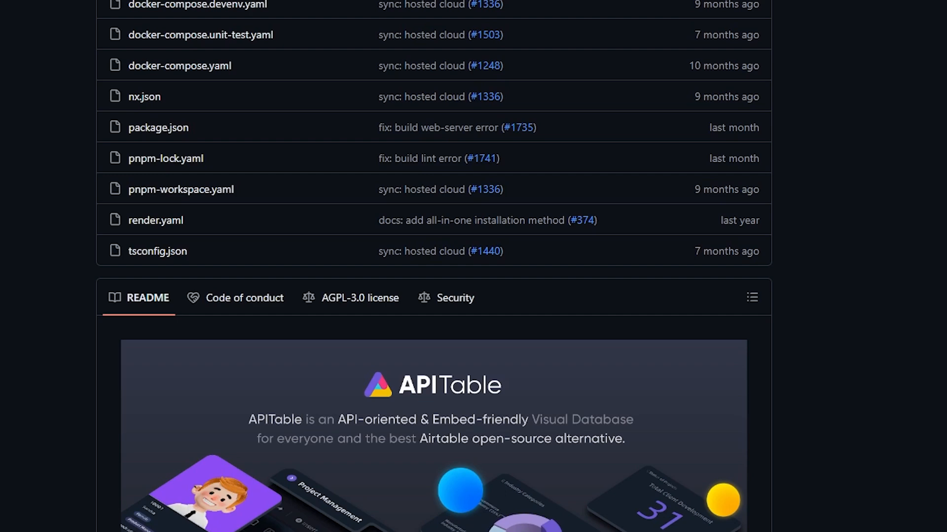
pyautogui.scroll(-3)
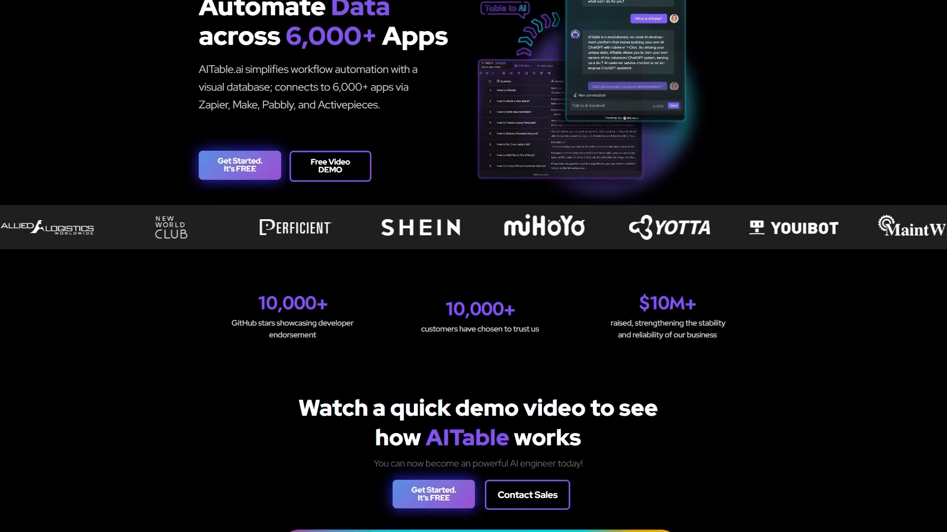
# Step: Scroll the homepage down to the 'Watch a quick demo video' section
pyautogui.scroll(-3)
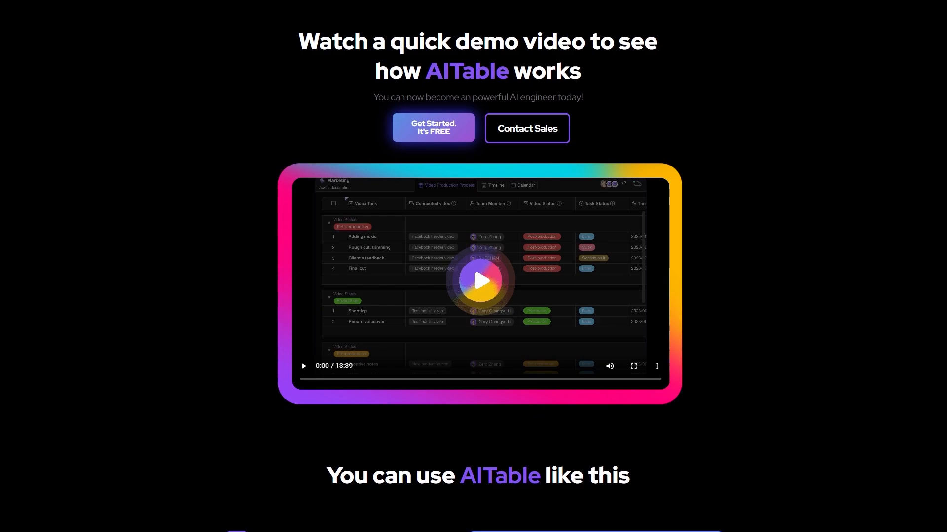
pyautogui.scroll(-3)
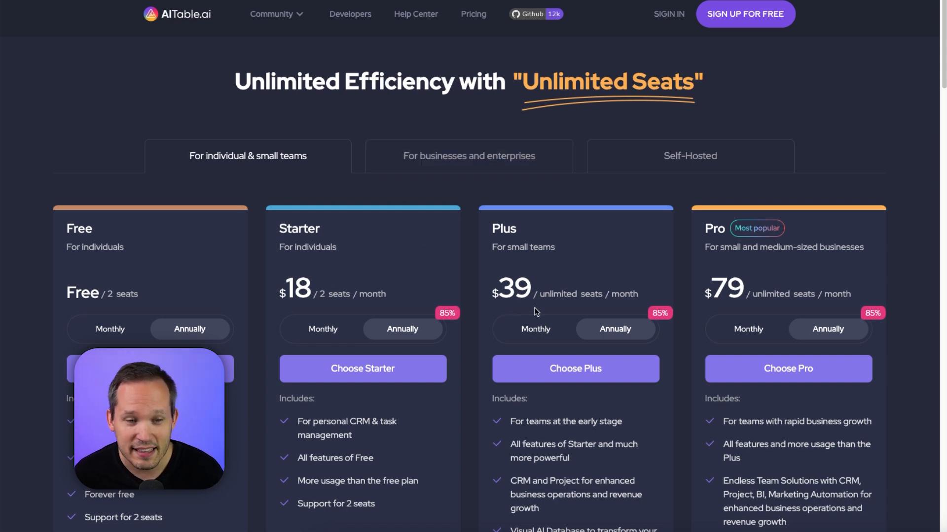
pyautogui.moveTo(471, 162)
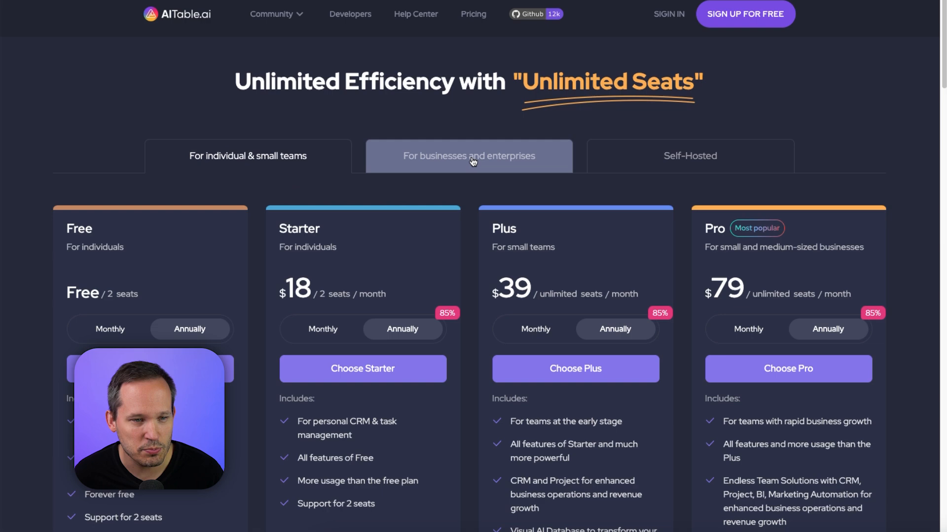
# Step: Bring the Free, Starter, Plus and Pro plan cards into view on the Pricing page
pyautogui.click(248, 157)
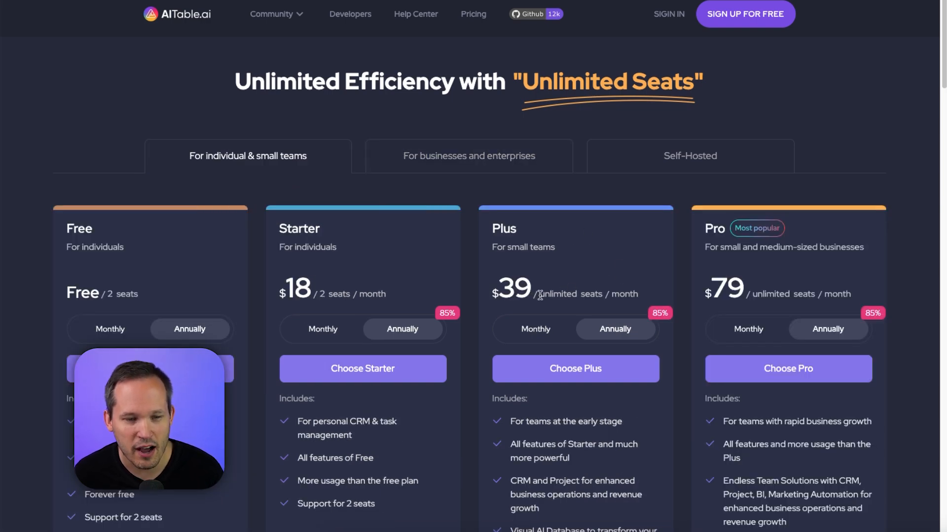
pyautogui.scroll(-3)
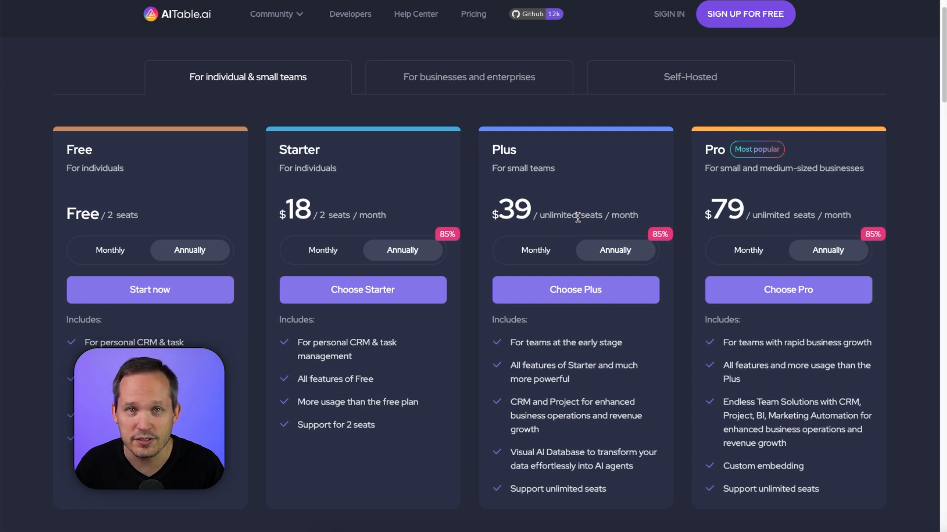
pyautogui.moveTo(807, 108)
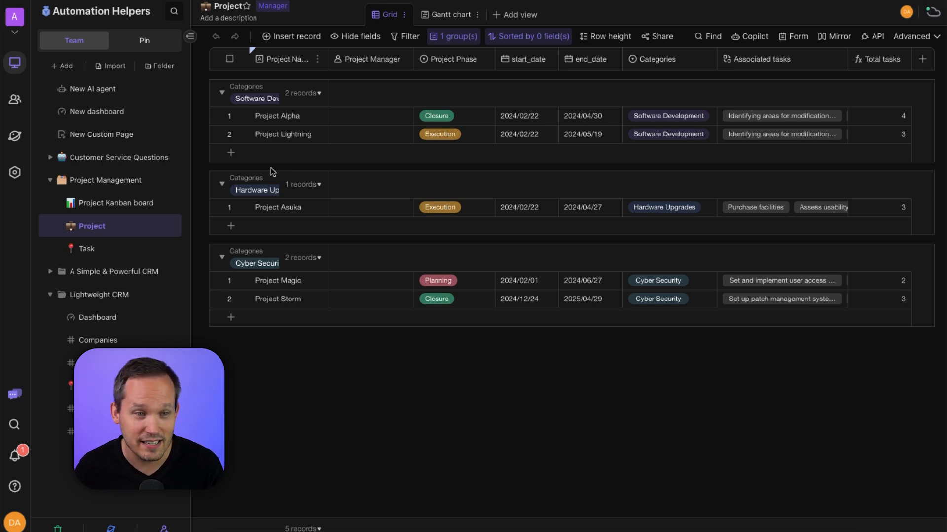
pyautogui.moveTo(307, 162)
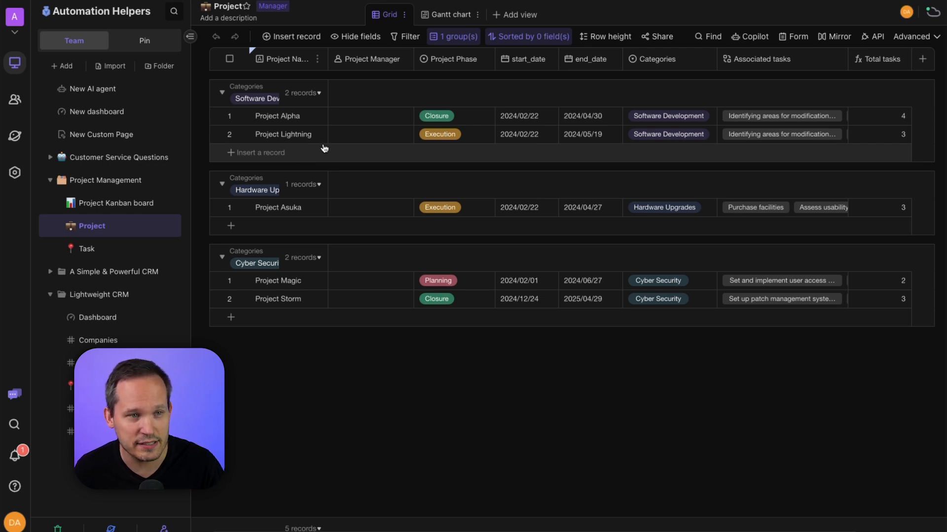
# Step: Show the '+ Add view' menu of view types for the Project datasheet
pyautogui.click(515, 14)
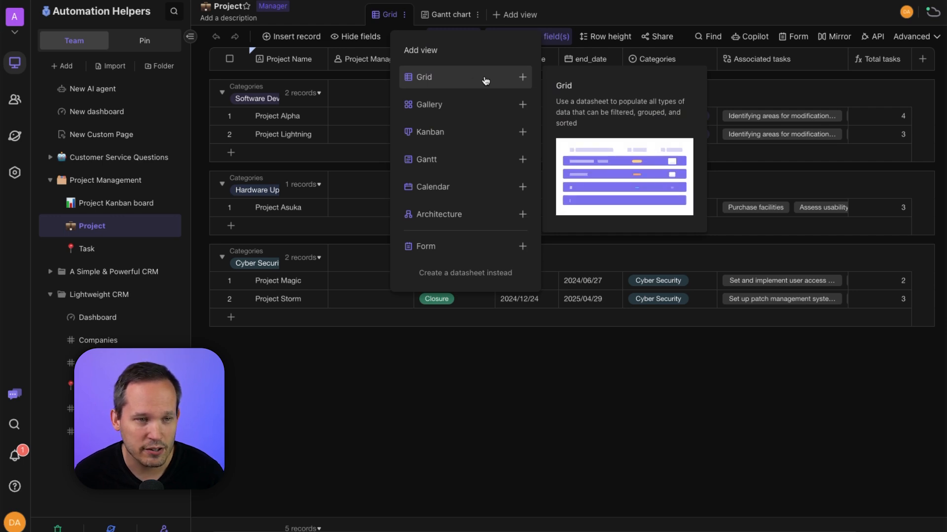
pyautogui.moveTo(467, 160)
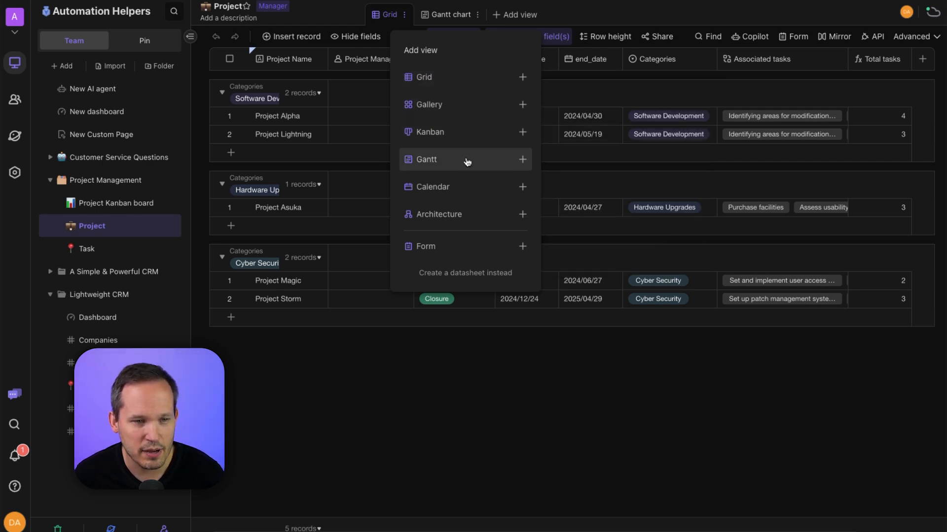
pyautogui.moveTo(462, 246)
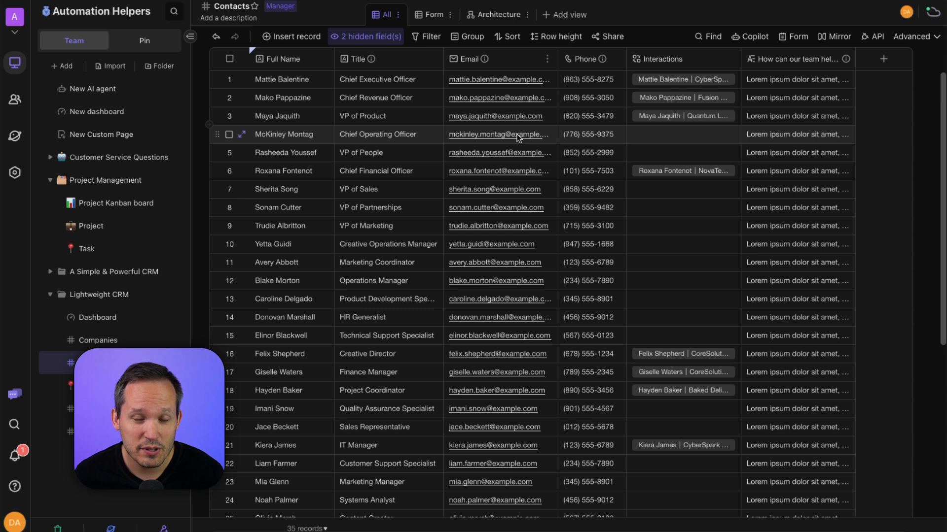
# Step: Switch on the hidden Reports field in Contacts and move to the Architecture view
pyautogui.click(564, 14)
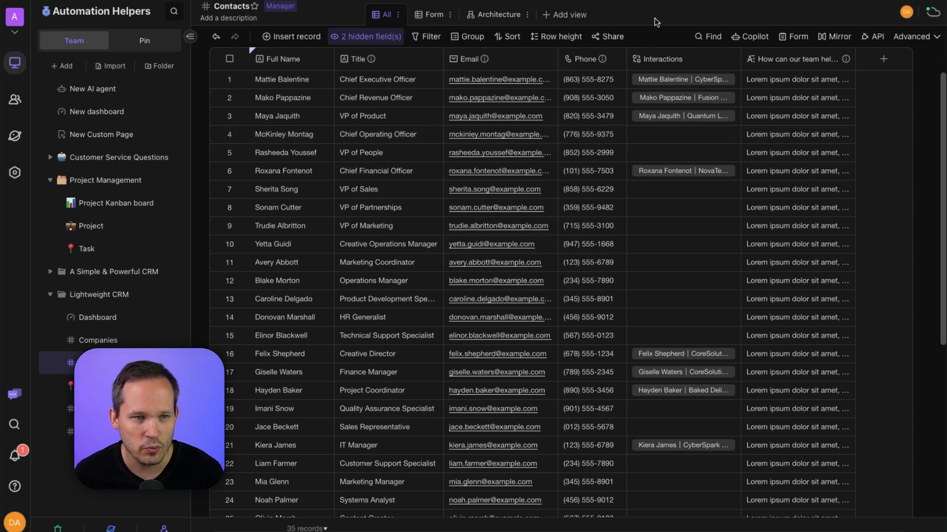
pyautogui.moveTo(489, 126)
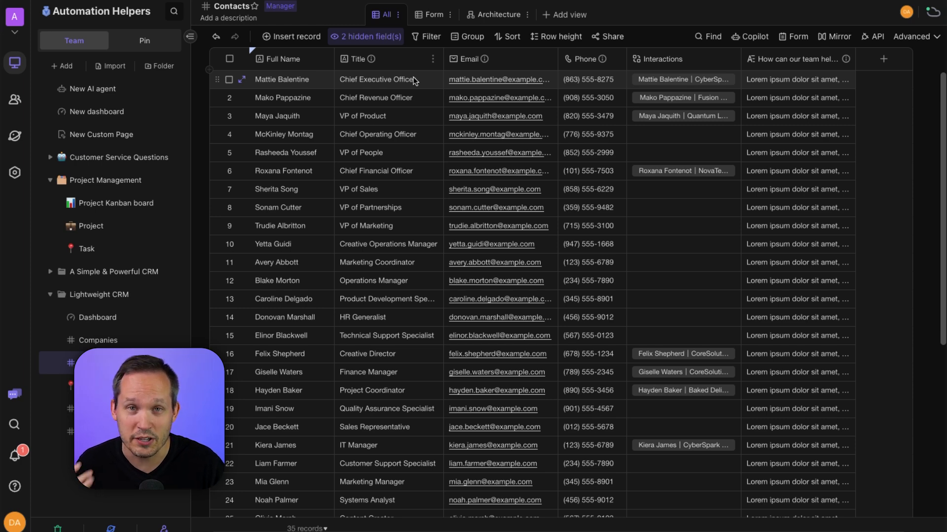
pyautogui.click(366, 36)
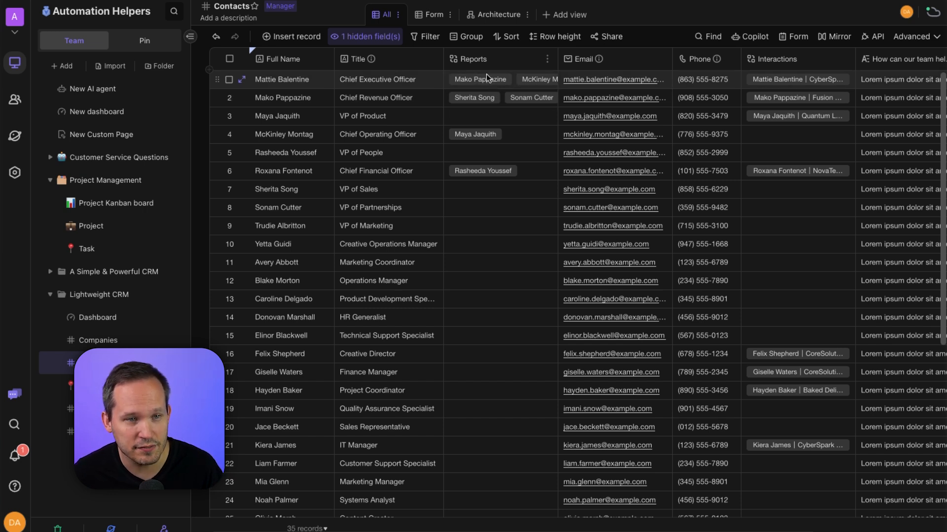
pyautogui.moveTo(464, 143)
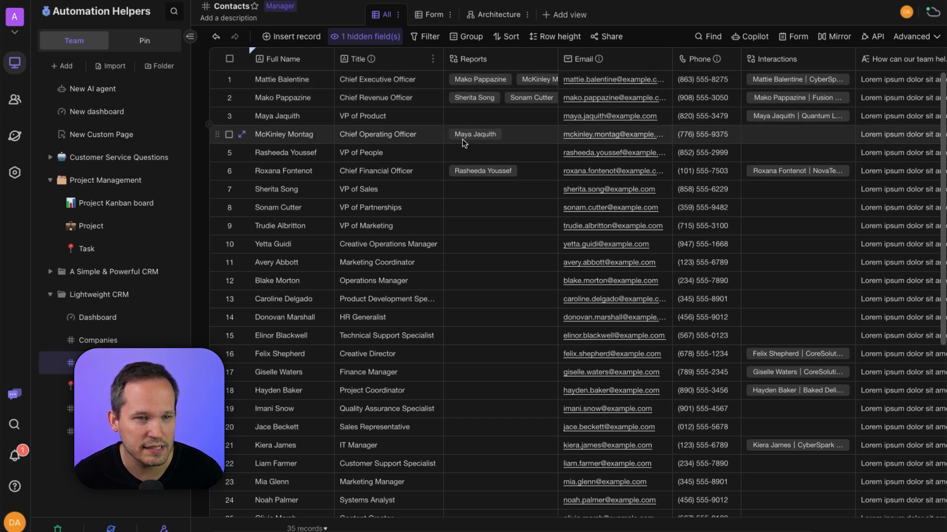
pyautogui.click(499, 14)
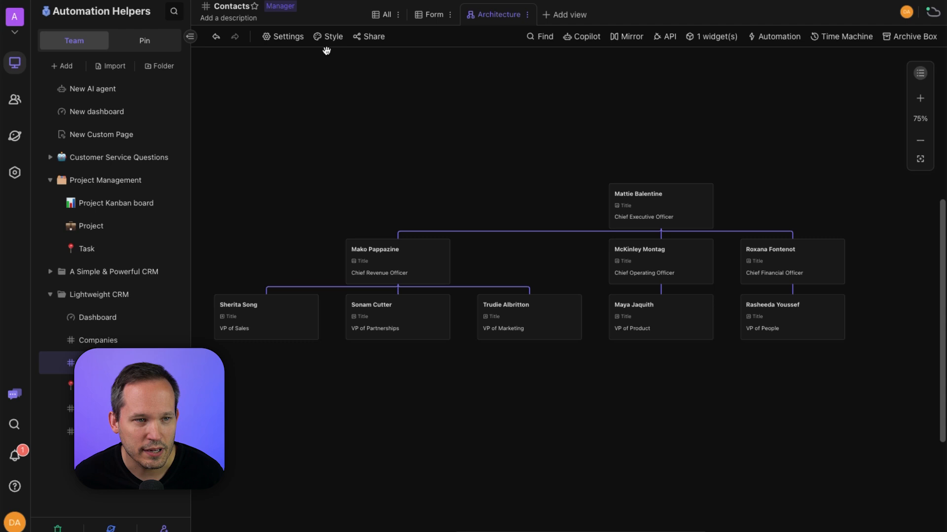
# Step: Bring up the Field setting for the Architecture org chart cards via Style
pyautogui.click(329, 36)
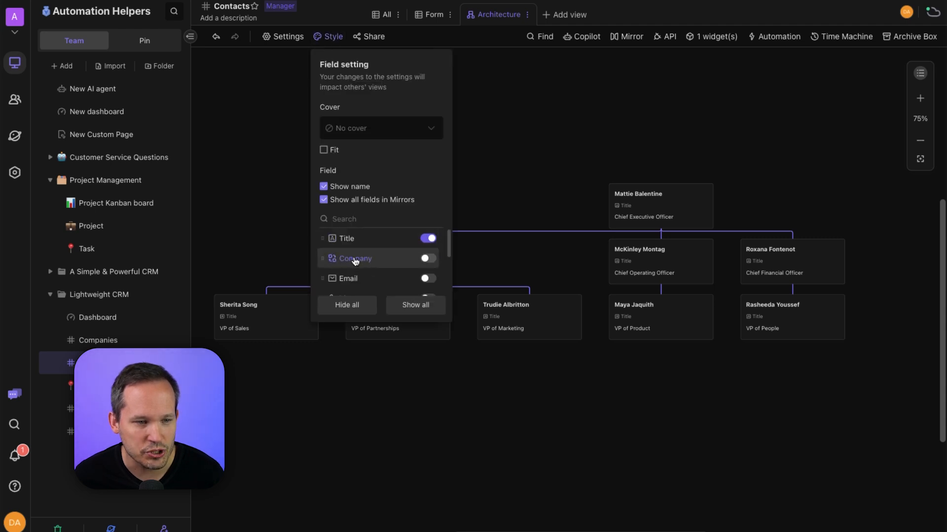
pyautogui.click(497, 124)
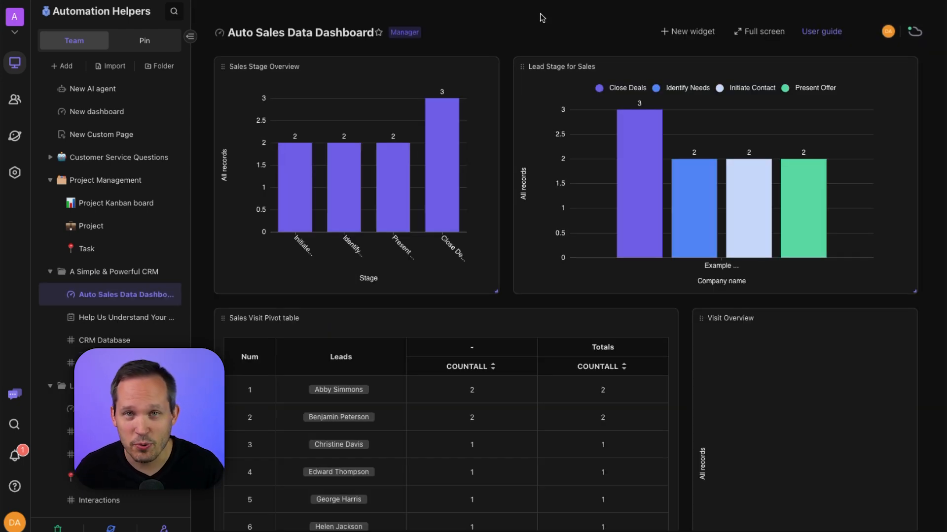
pyautogui.moveTo(496, 287)
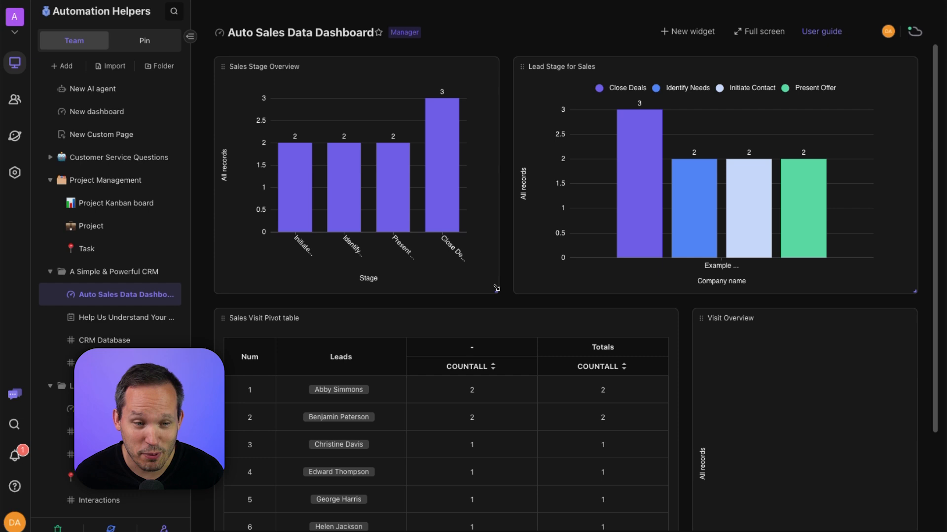
# Step: Drag the Sales Stage Overview chart's corner handle to shrink and readjust its size
pyautogui.moveTo(497, 288); pyautogui.dragTo(425, 266)
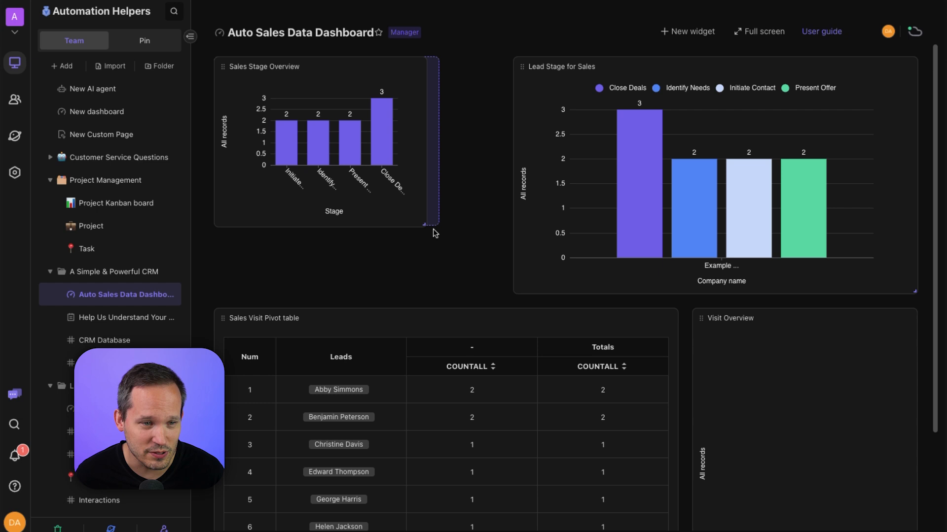
pyautogui.moveTo(434, 232); pyautogui.dragTo(486, 287)
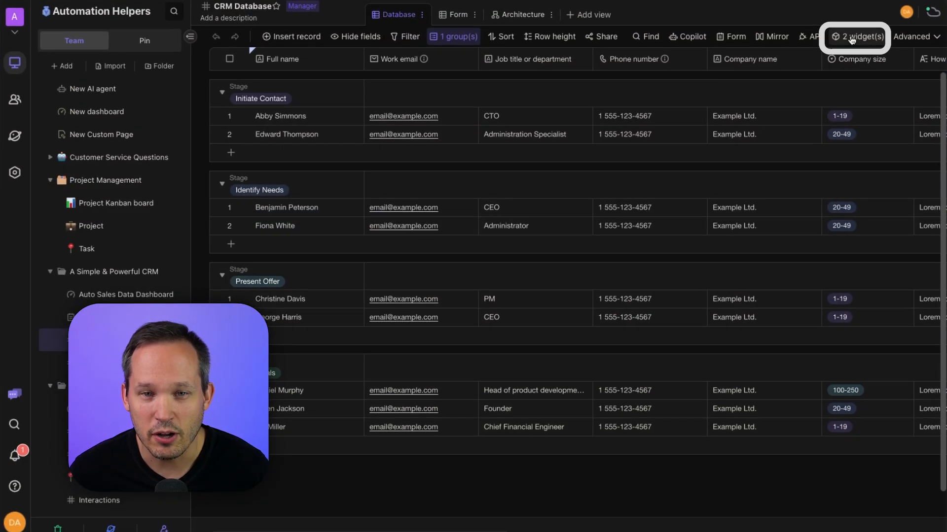
# Step: Browse the Widget Center's custom widgets and starter templates, then close without creating one
pyautogui.click(859, 37)
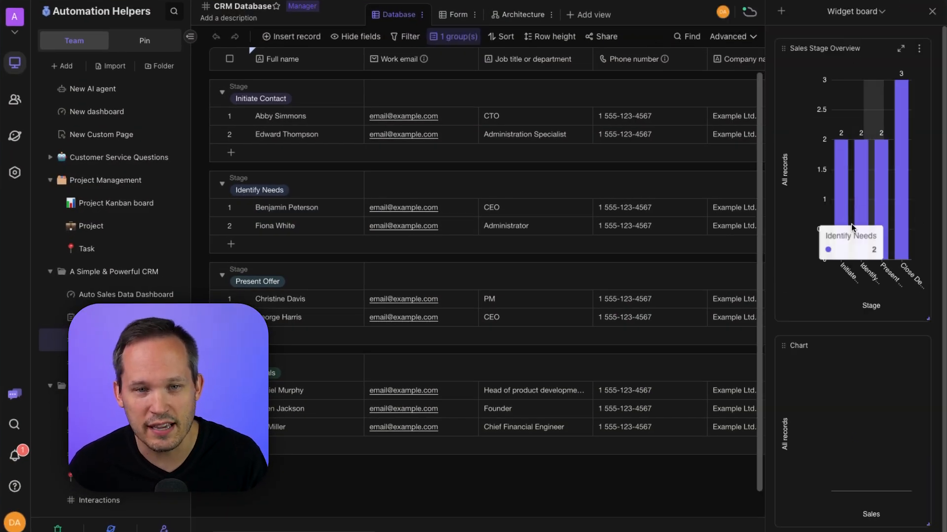
pyautogui.moveTo(839, 201)
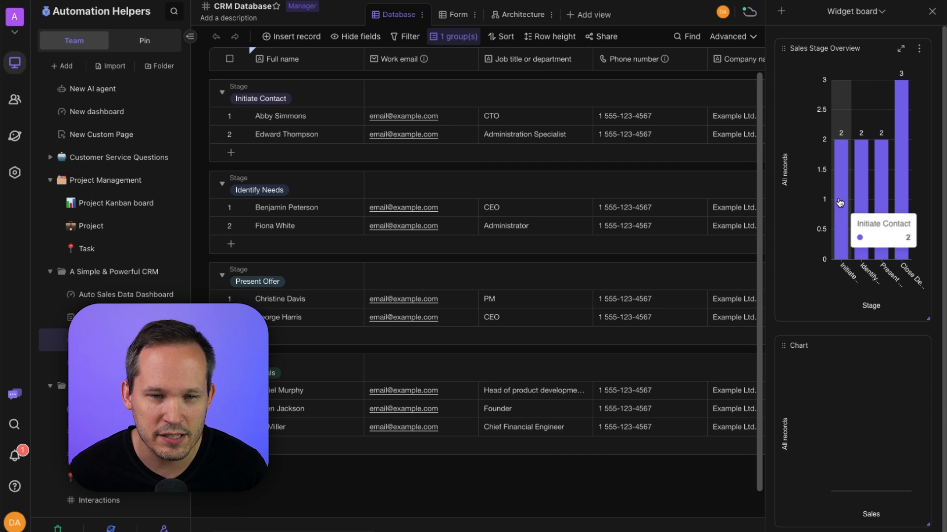
pyautogui.moveTo(798, 27)
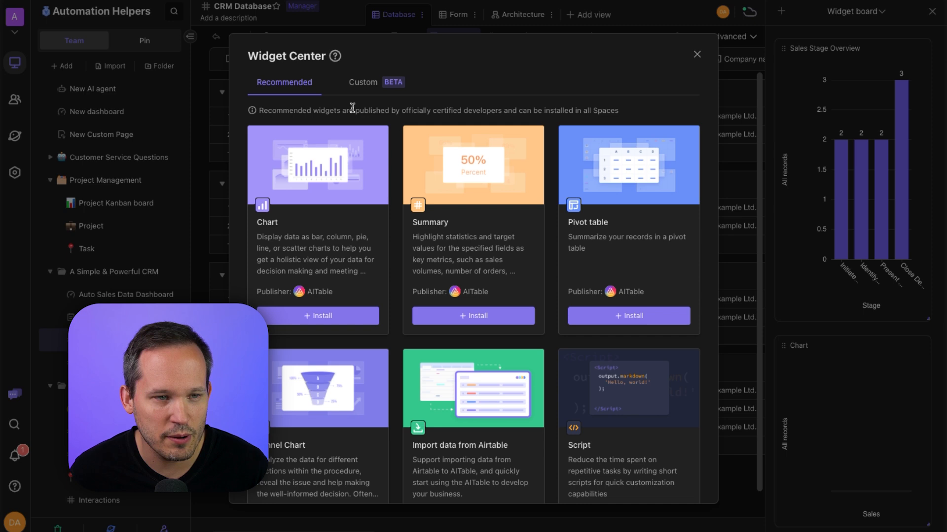
pyautogui.moveTo(354, 89)
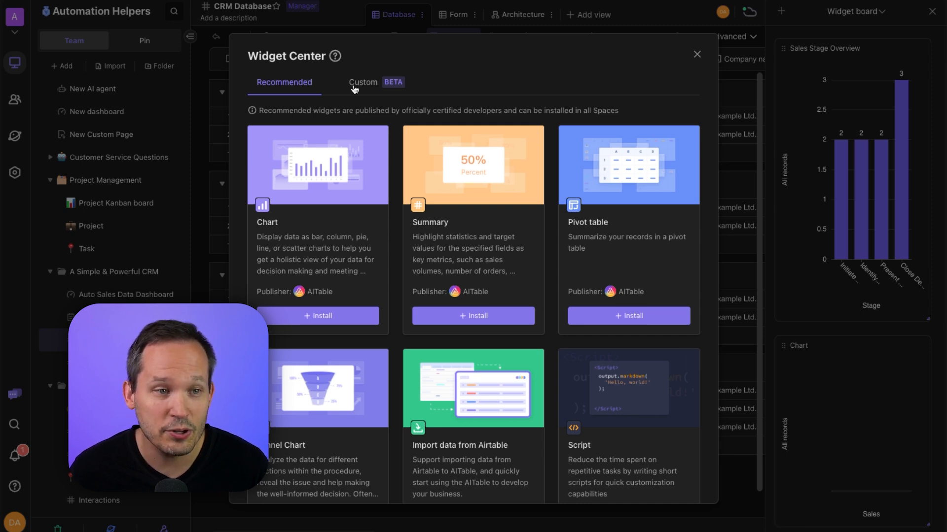
pyautogui.click(362, 82)
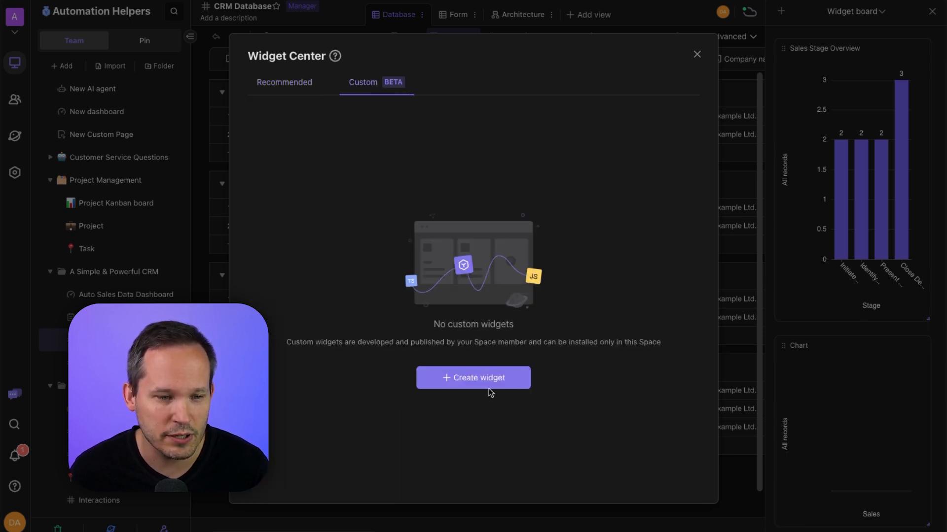
pyautogui.click(473, 378)
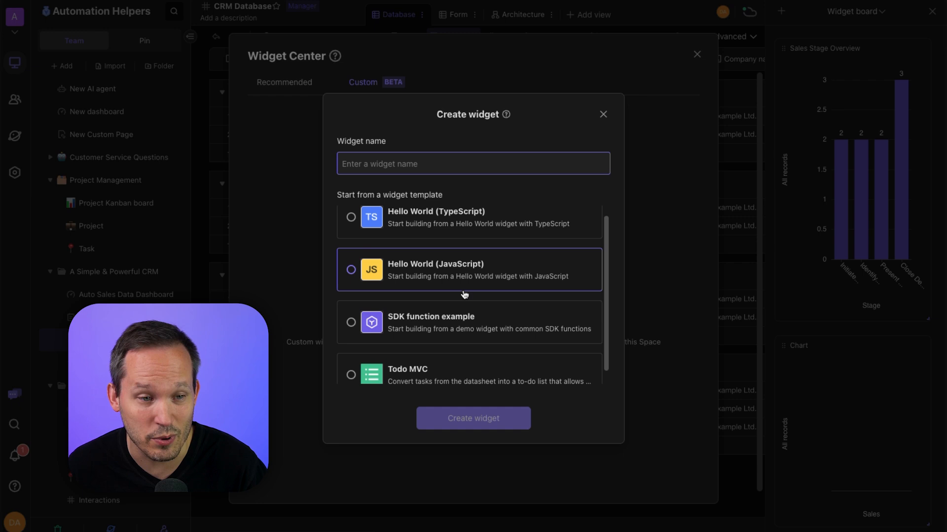
pyautogui.scroll(-3)
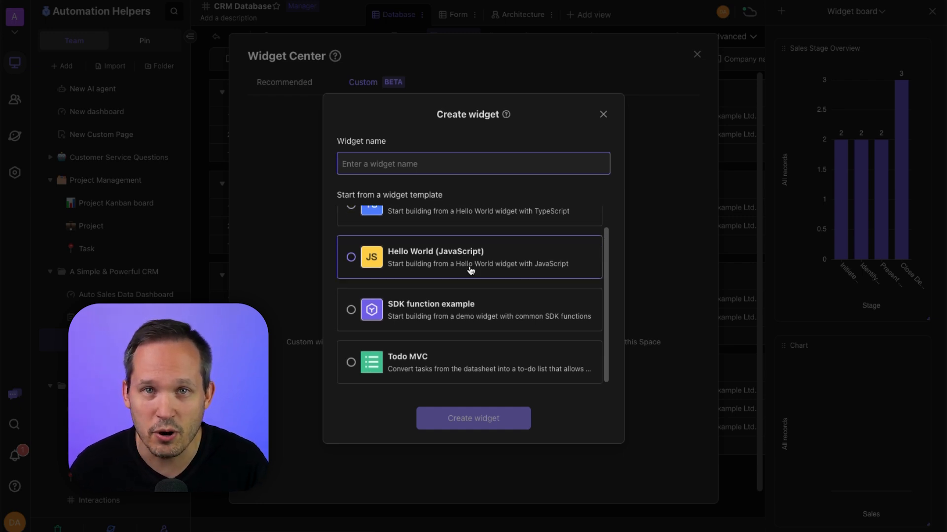
pyautogui.click(603, 115)
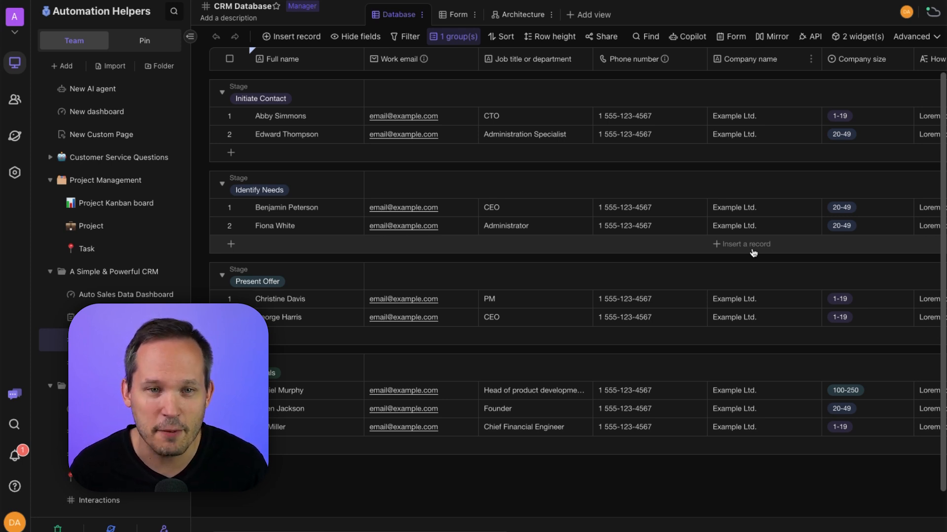
# Step: Review the CRM Database API fields and the Get, Add and Delete records examples
pyautogui.click(809, 36)
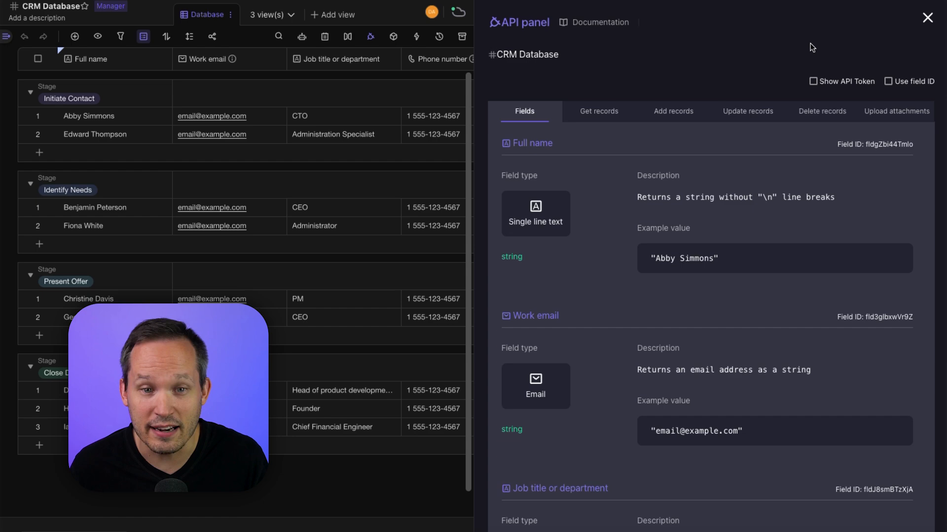
pyautogui.scroll(-3)
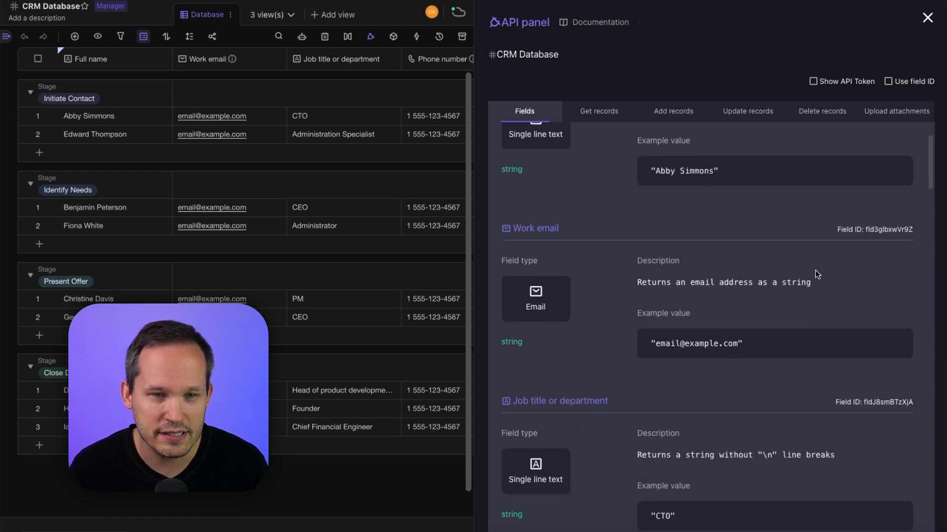
pyautogui.click(598, 112)
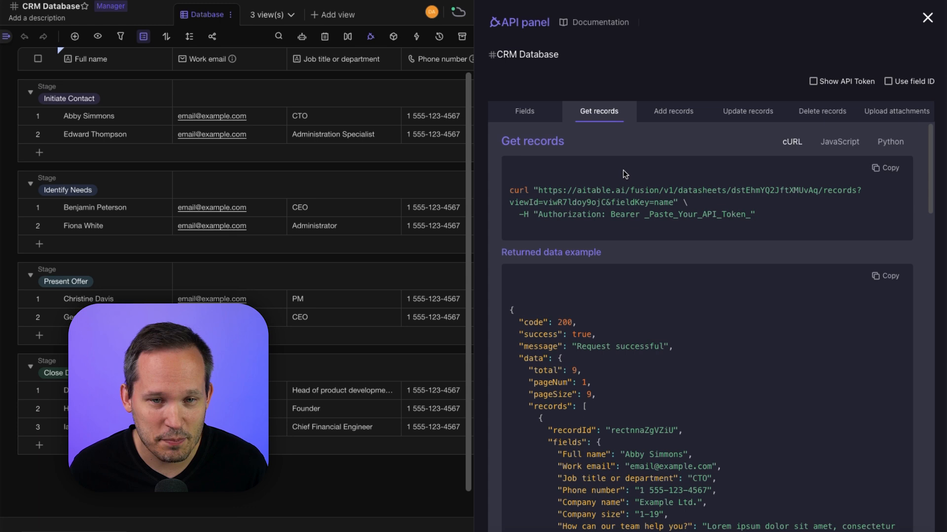
pyautogui.click(672, 111)
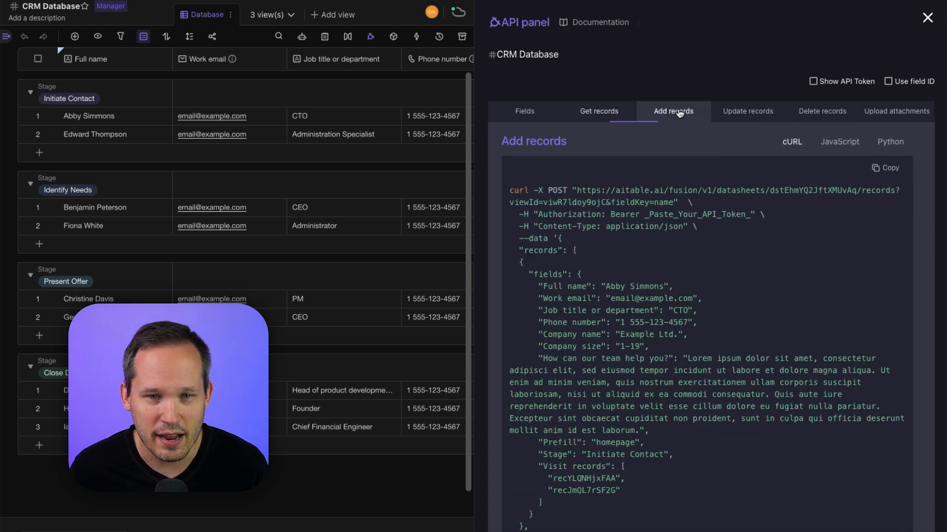
pyautogui.moveTo(793, 116)
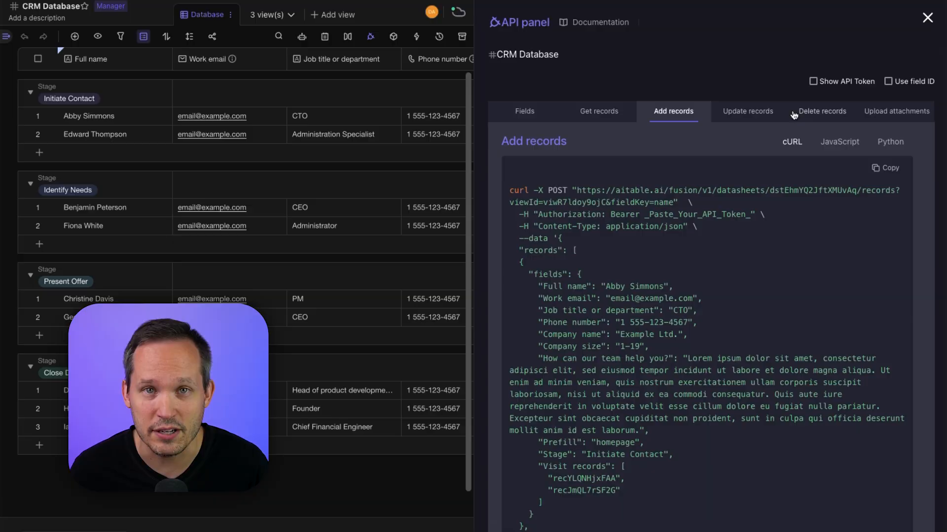
pyautogui.click(925, 17)
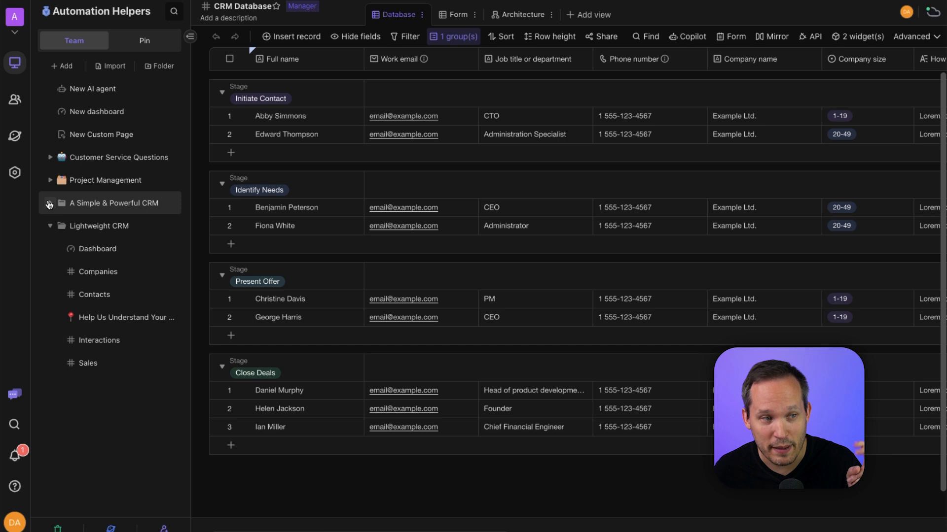
# Step: Move CRM Database into the Lightweight CRM folder and expand Project Management to show its Kanban board, Project and Task
pyautogui.click(50, 203)
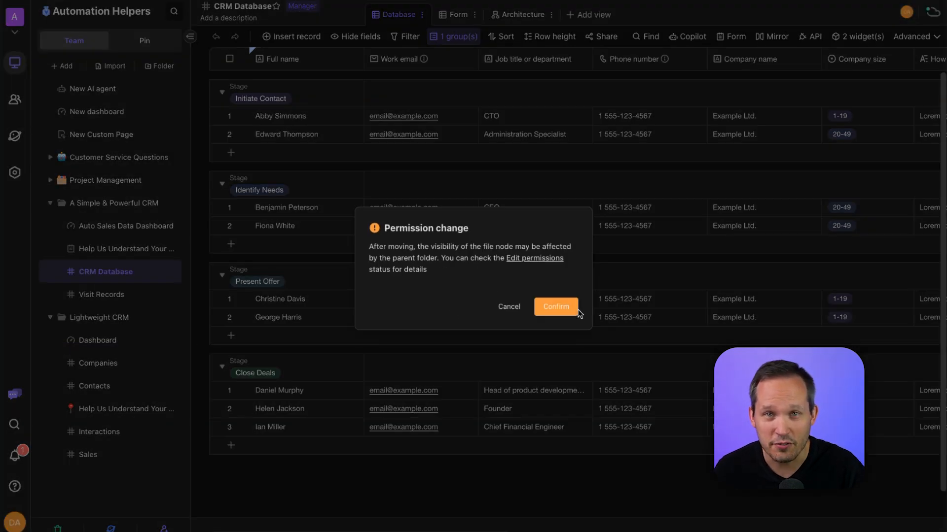
pyautogui.click(556, 306)
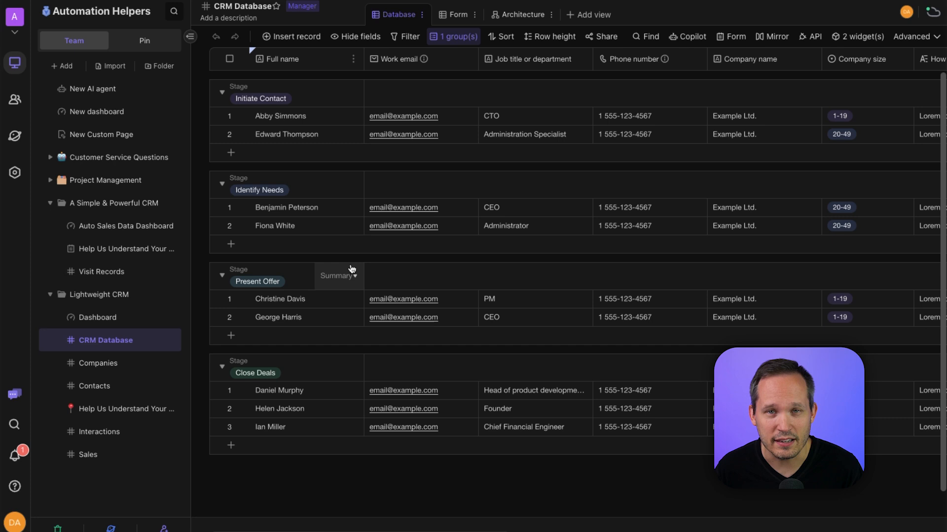
pyautogui.moveTo(180, 305)
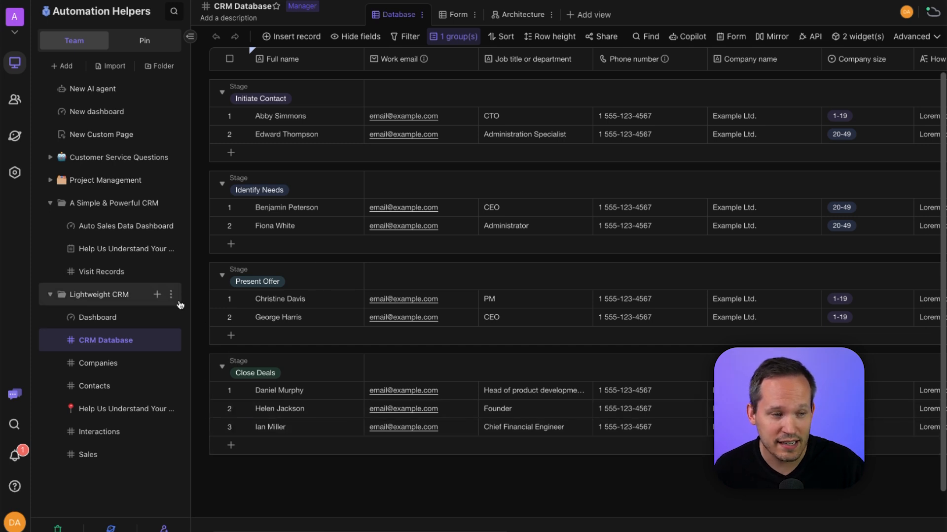
pyautogui.click(171, 294)
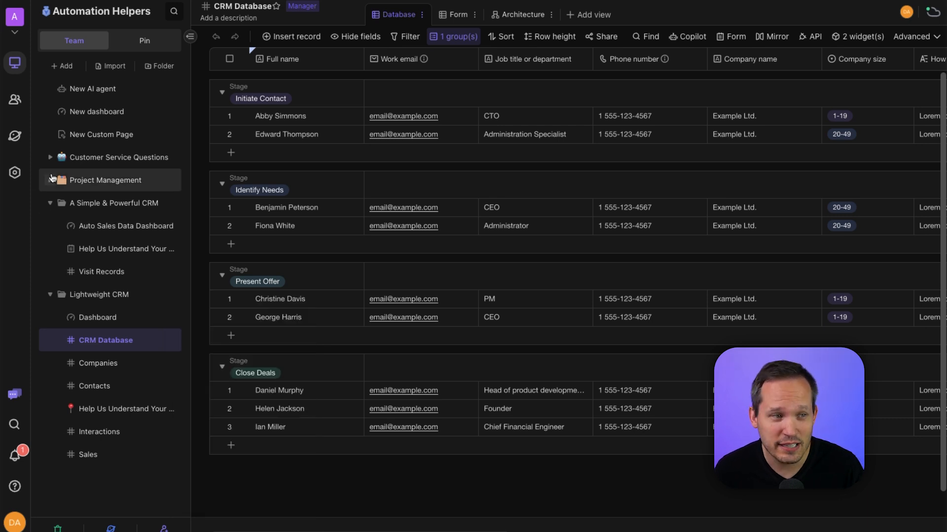
pyautogui.click(105, 180)
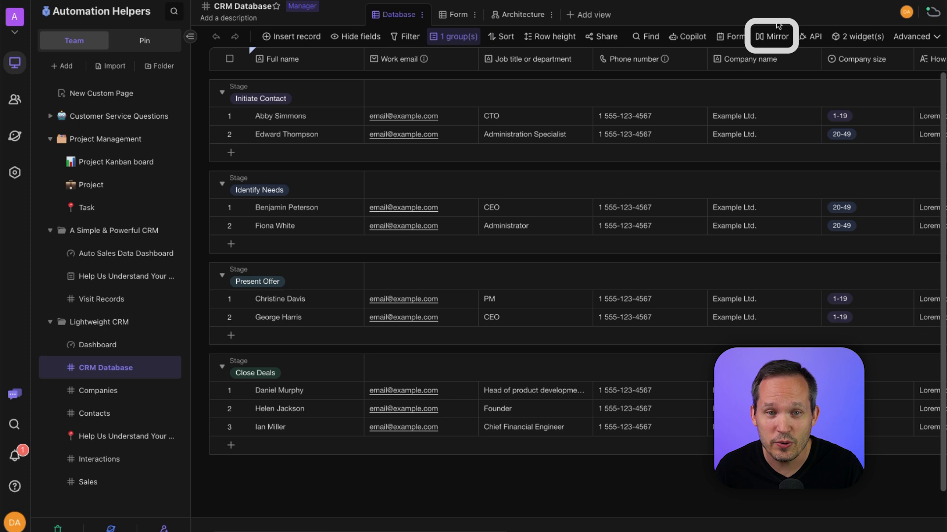
# Step: Create Database's Mirror from the CRM Database view and move it into the Lightweight CRM folder
pyautogui.click(772, 36)
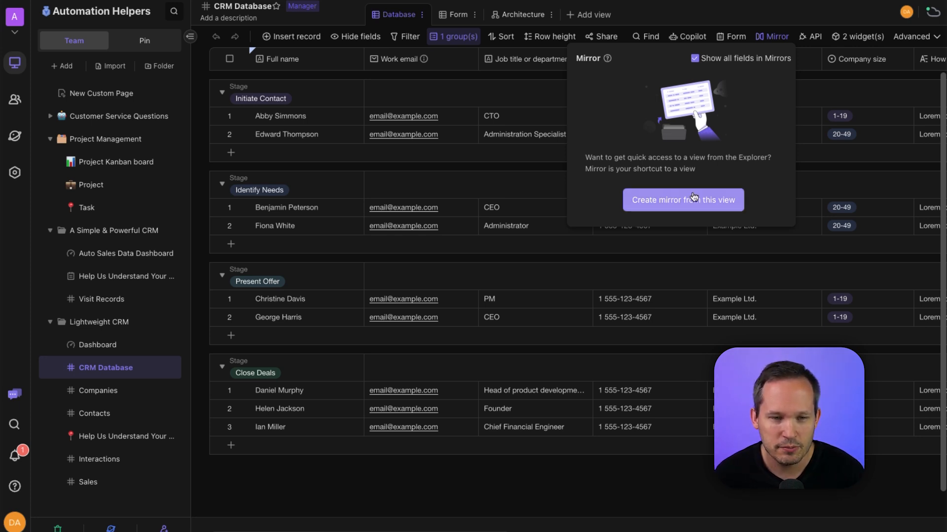
pyautogui.click(683, 200)
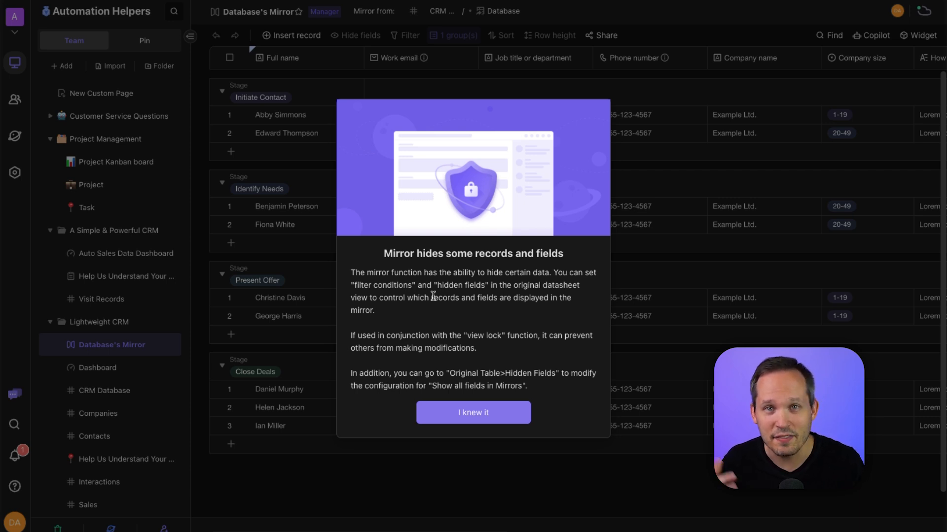
pyautogui.moveTo(561, 418)
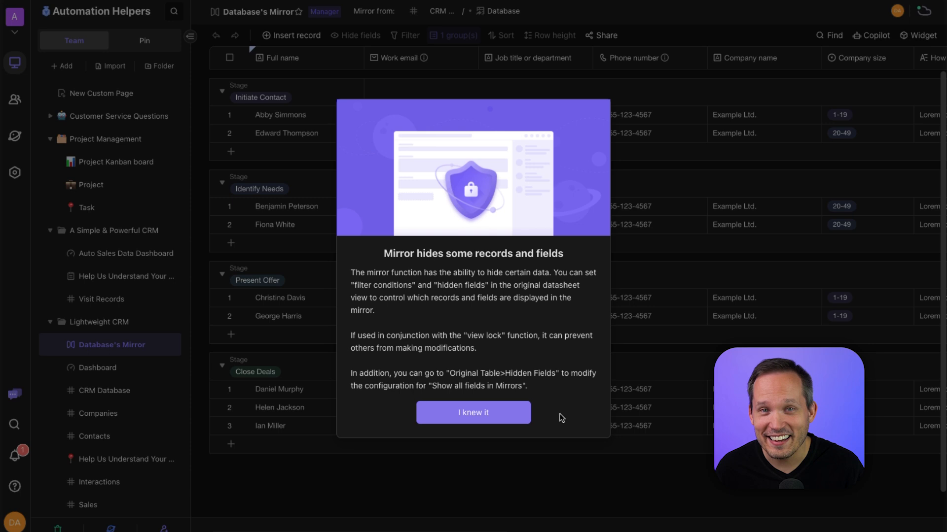
pyautogui.moveTo(516, 427)
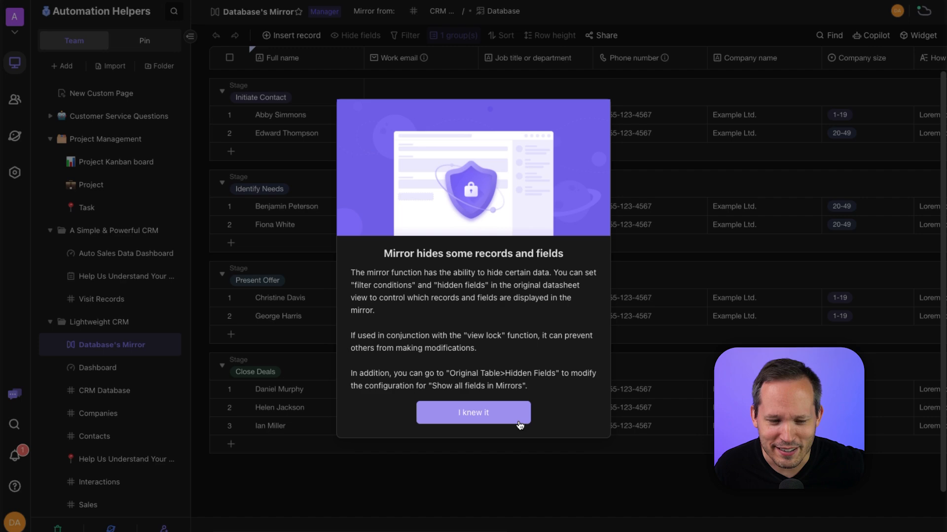
pyautogui.click(473, 413)
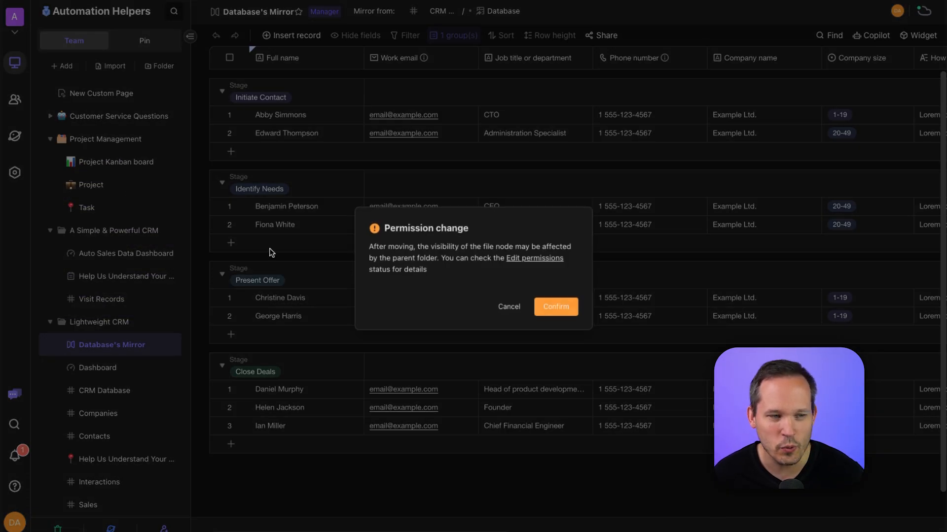
pyautogui.click(556, 307)
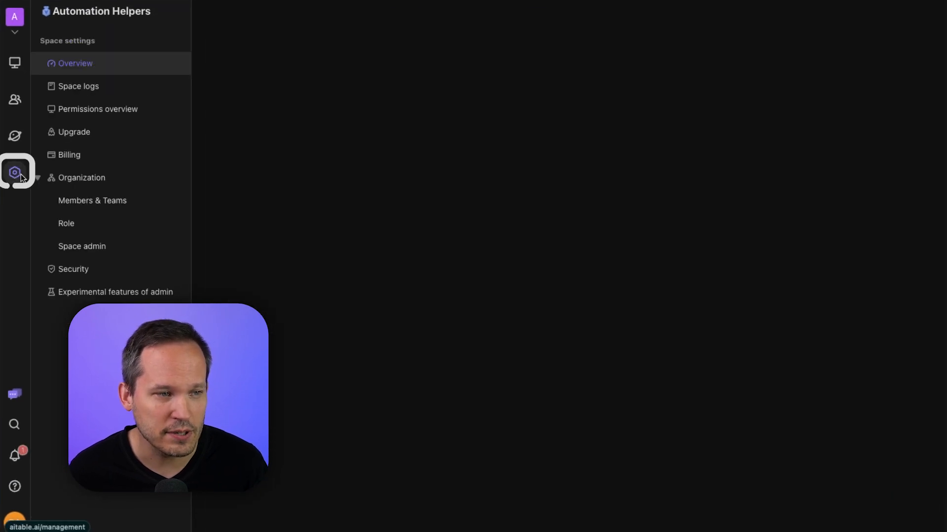
# Step: Review the space Overview, the Role list under Organization, and the space activity logs
pyautogui.click(14, 172)
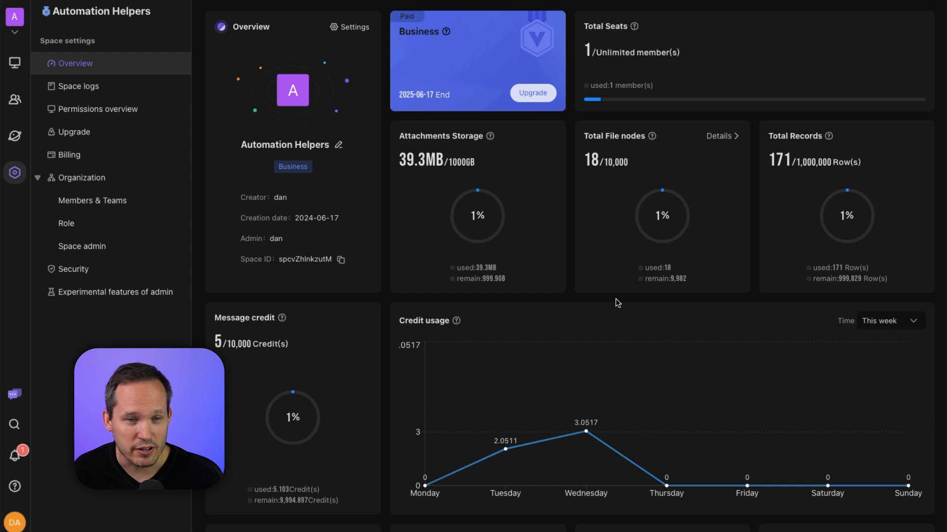
pyautogui.click(67, 224)
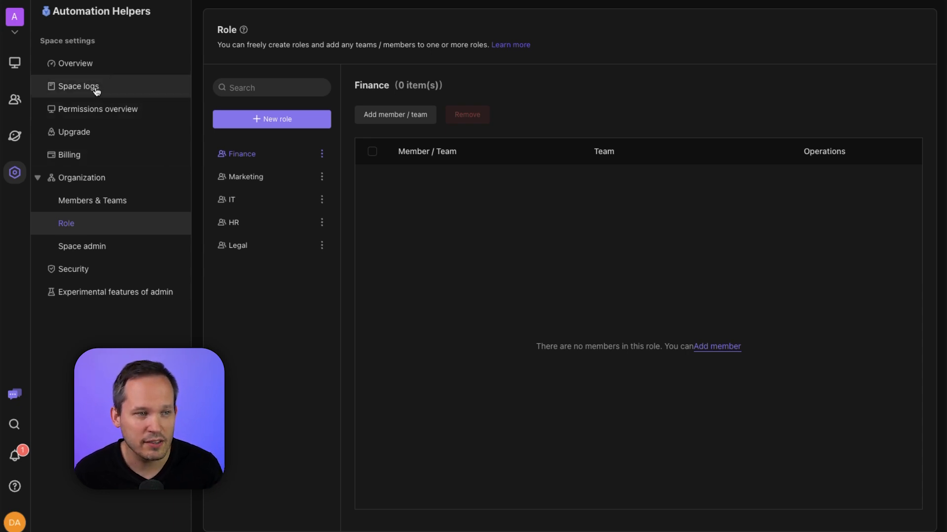
pyautogui.click(75, 86)
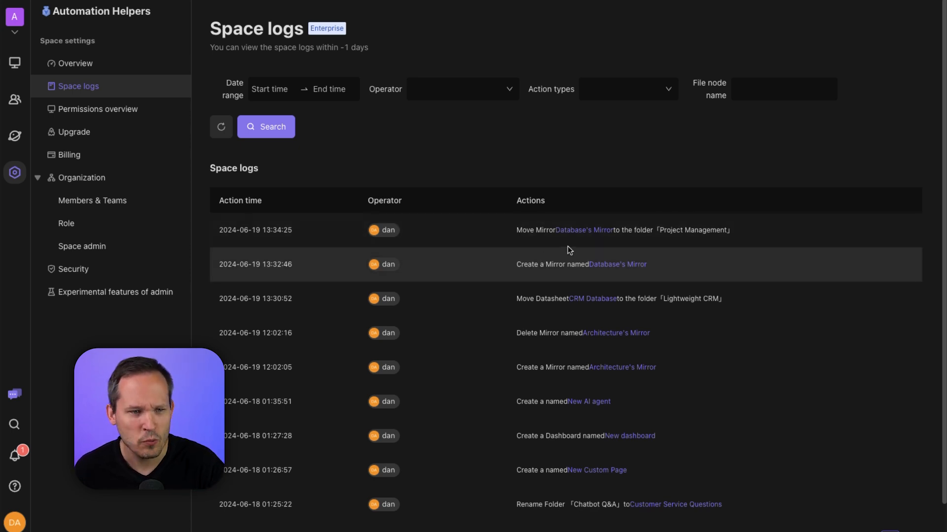
pyautogui.moveTo(588, 245)
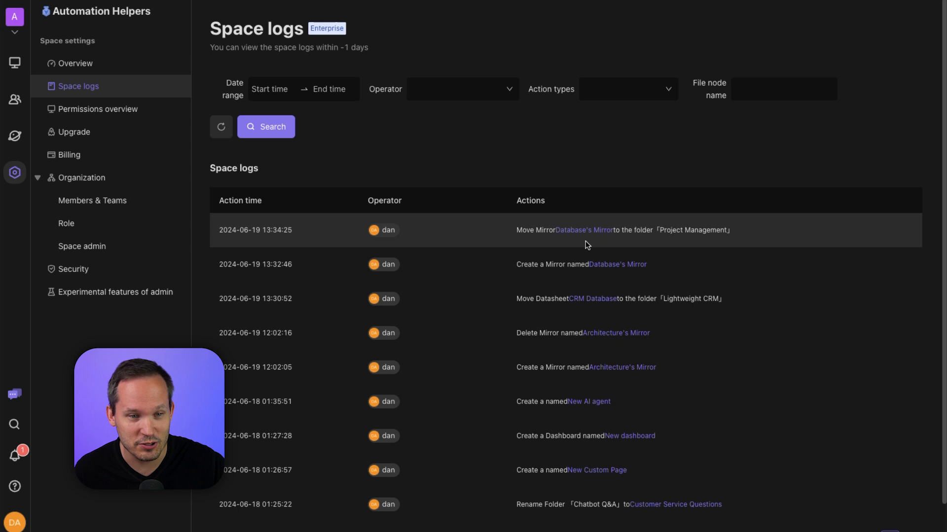
pyautogui.moveTo(592, 277)
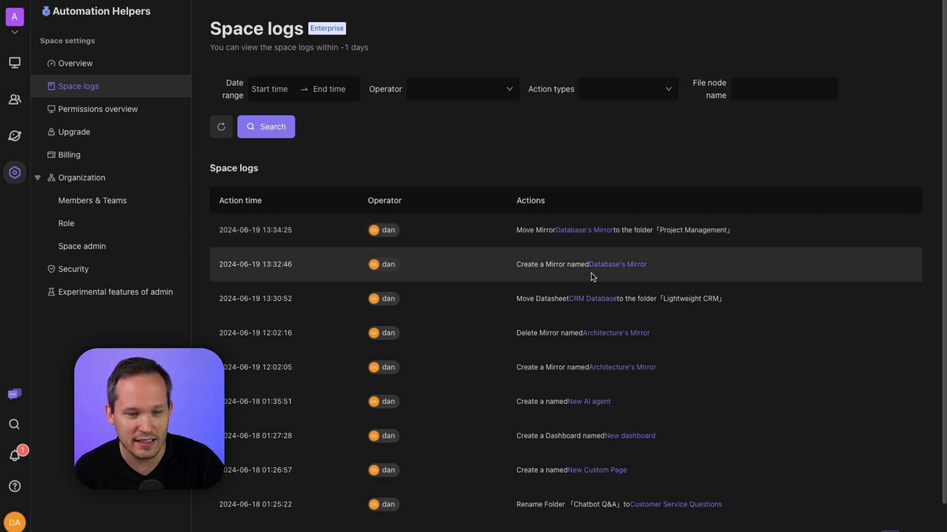
# Step: Scroll the Database's Mirror datasheet to view the CRM contacts grouped by stage
pyautogui.scroll(-3)
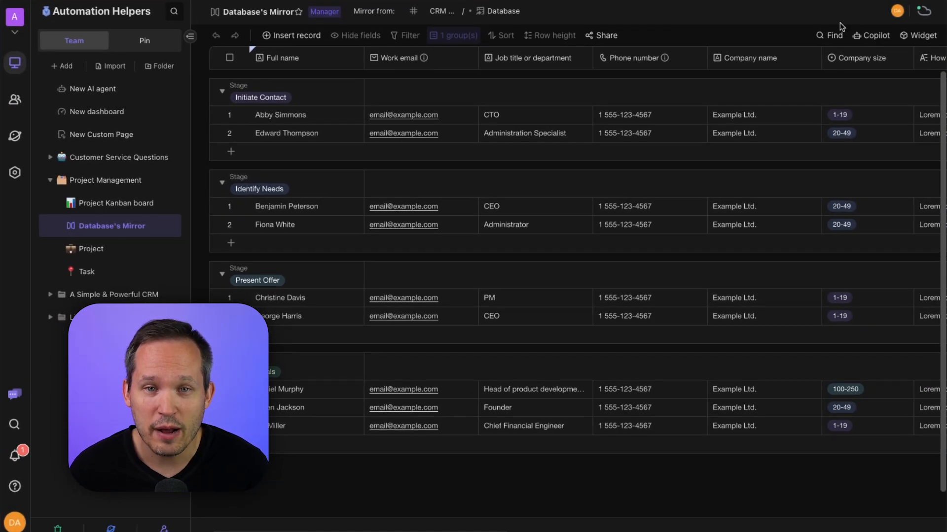
# Step: Ask the help-center AI assistant 'What are mirrors?'
pyautogui.click(870, 35)
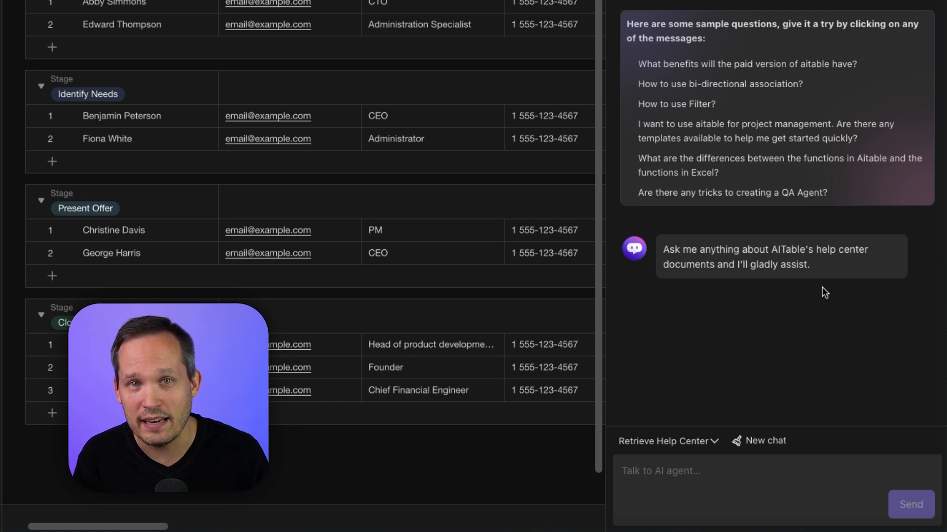
pyautogui.write('What are mirrors?')
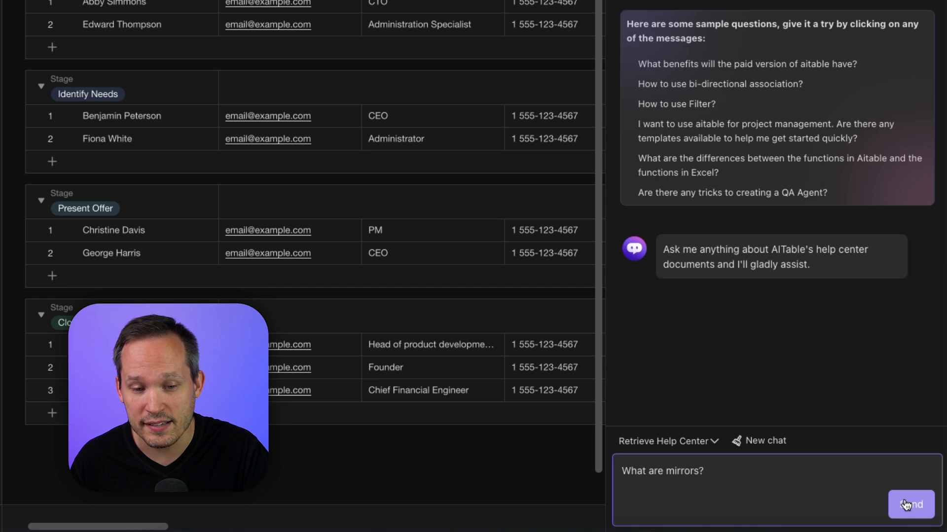
pyautogui.click(908, 504)
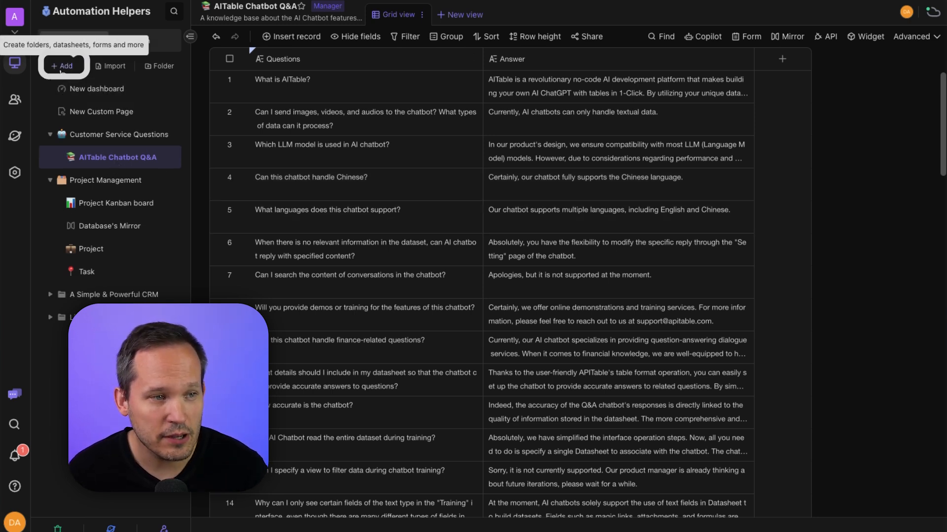
# Step: Create a new Q&A AI agent with the AITable Chatbot Q&A datasheet as its dataset
pyautogui.click(61, 66)
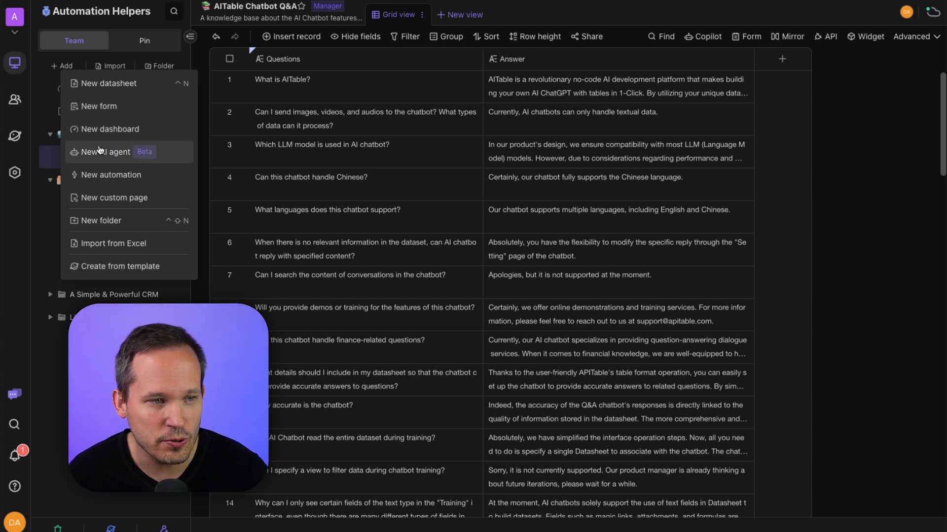
pyautogui.click(99, 151)
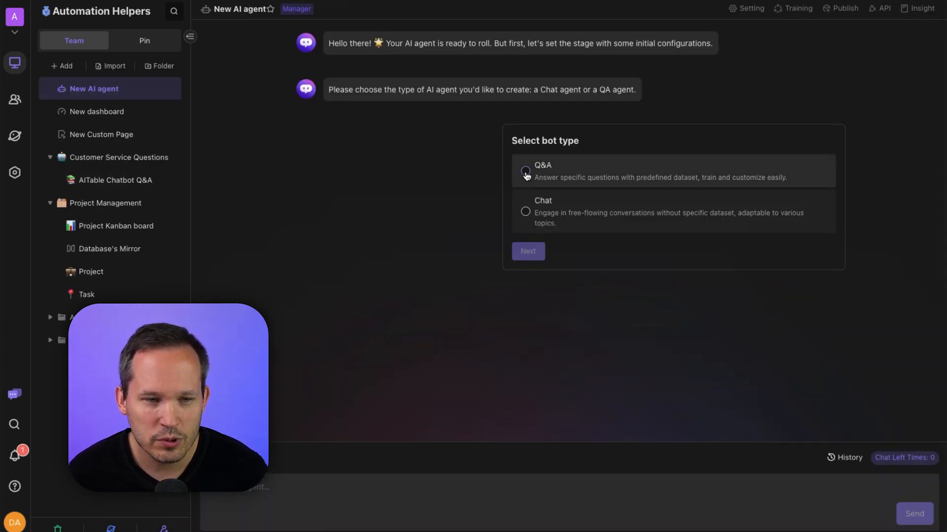
pyautogui.click(528, 252)
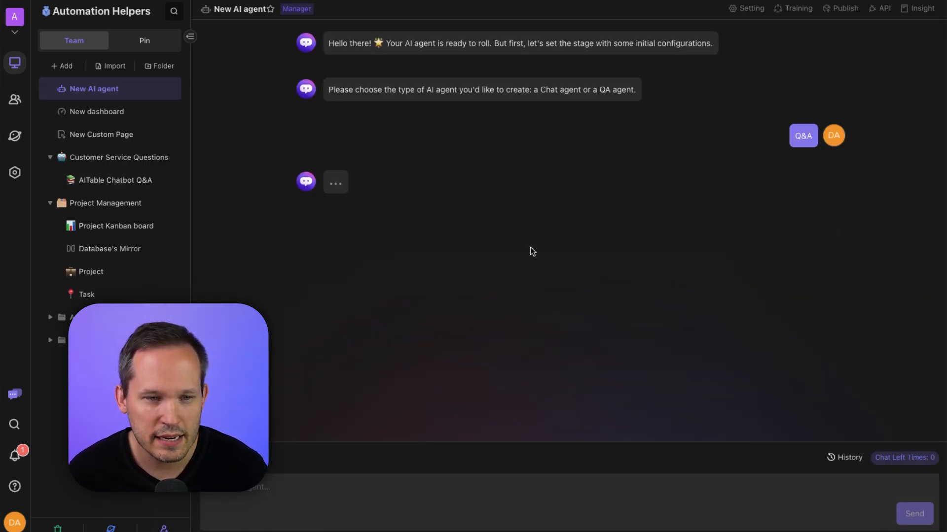
pyautogui.click(716, 278)
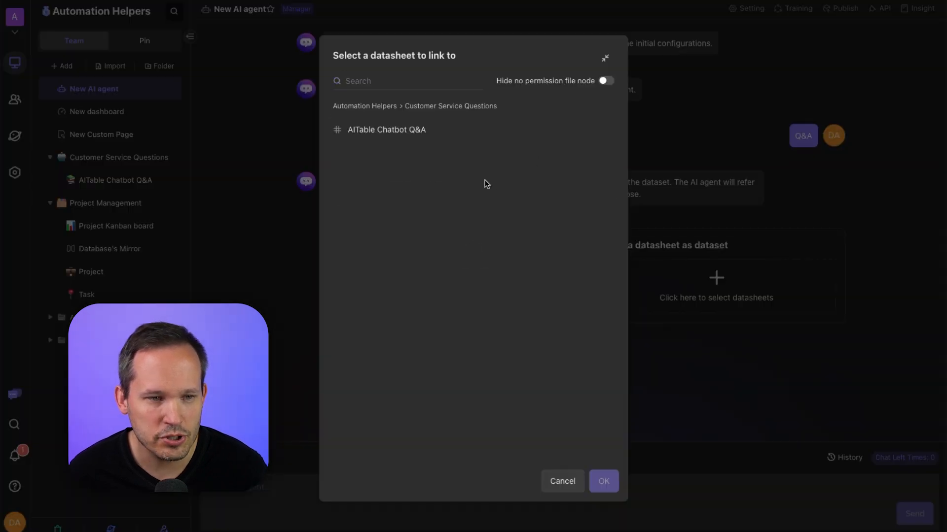
pyautogui.click(387, 130)
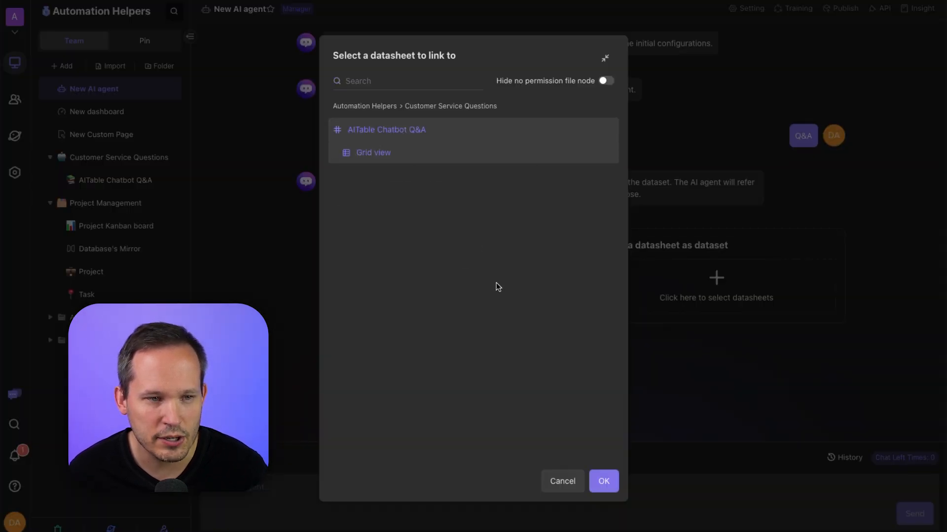
pyautogui.click(603, 481)
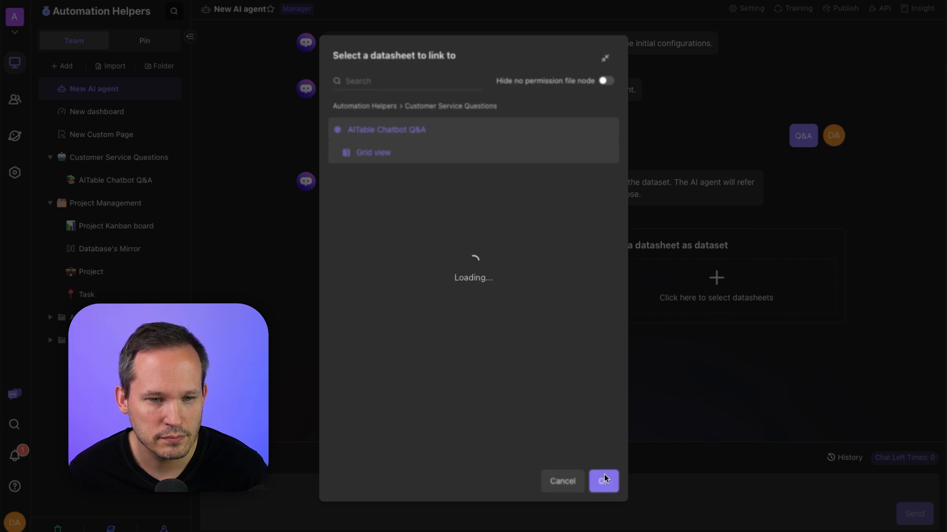
pyautogui.click(603, 481)
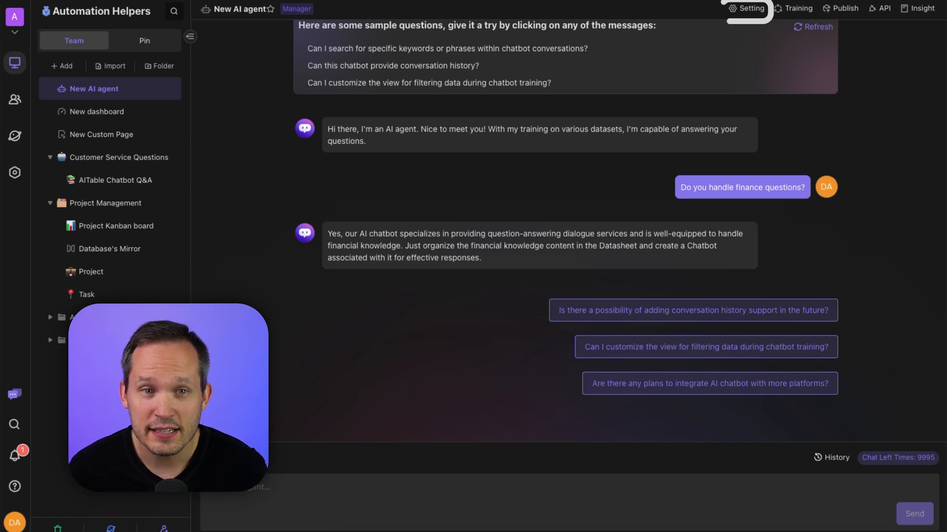
pyautogui.click(747, 8)
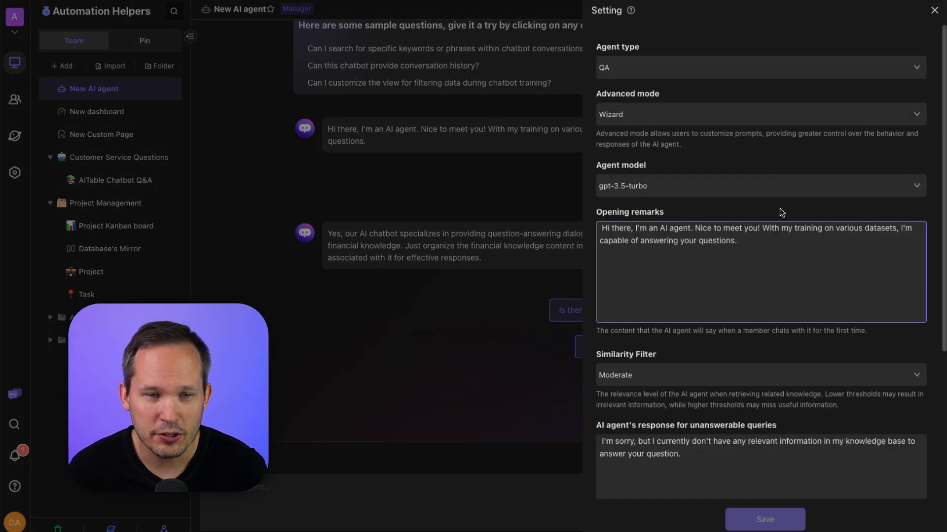
pyautogui.click(761, 186)
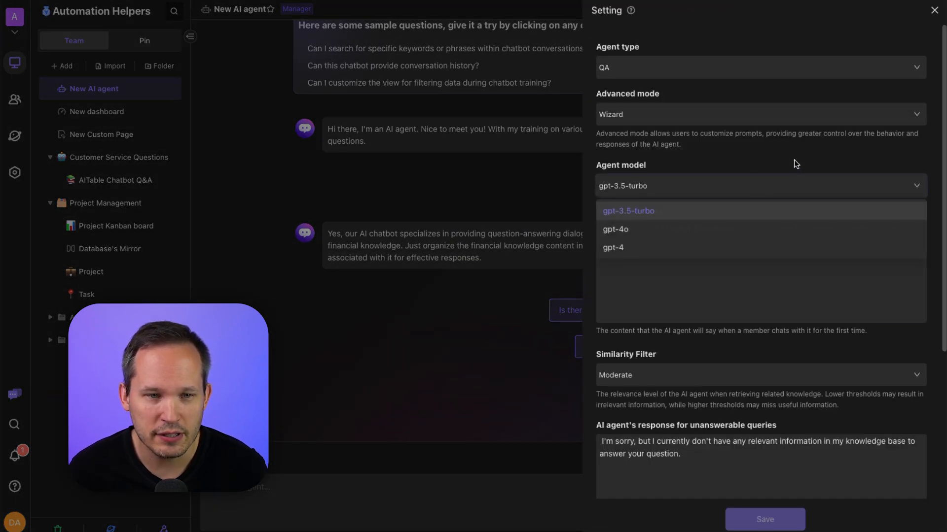
pyautogui.click(628, 211)
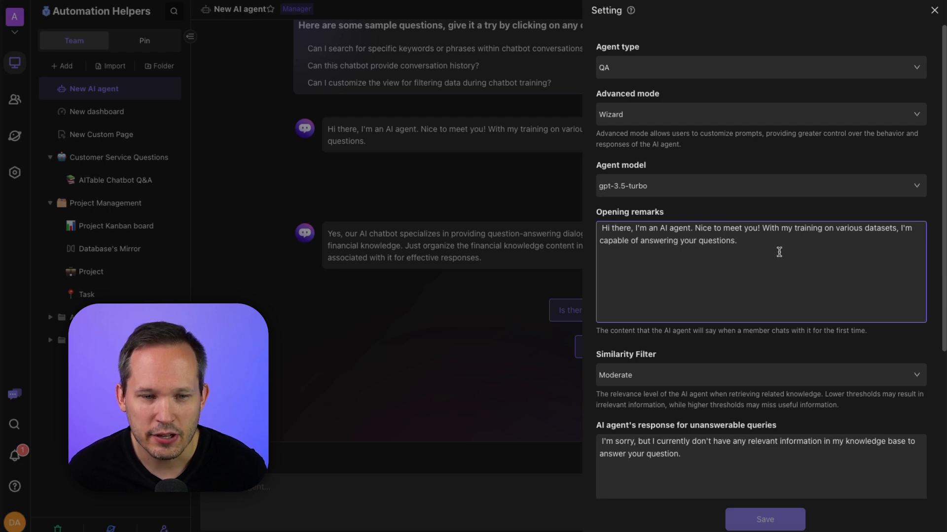
pyautogui.scroll(-3)
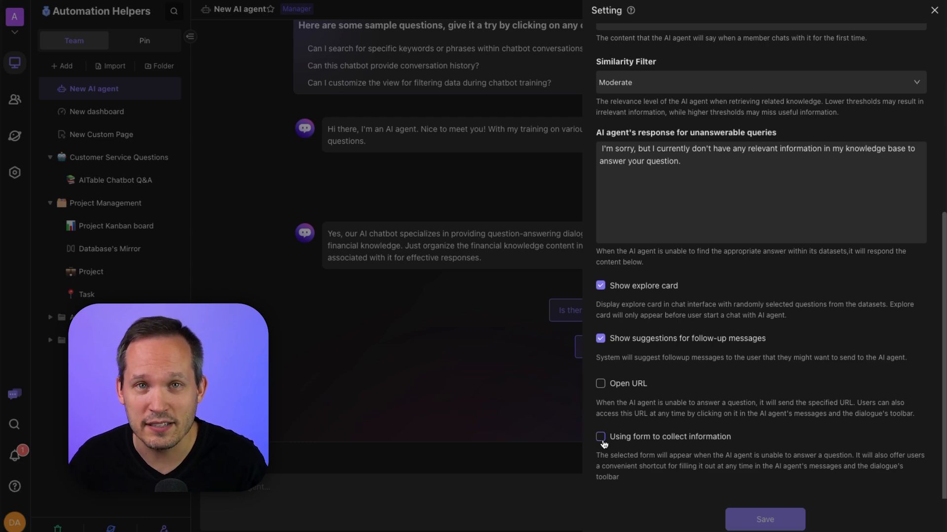
pyautogui.click(932, 5)
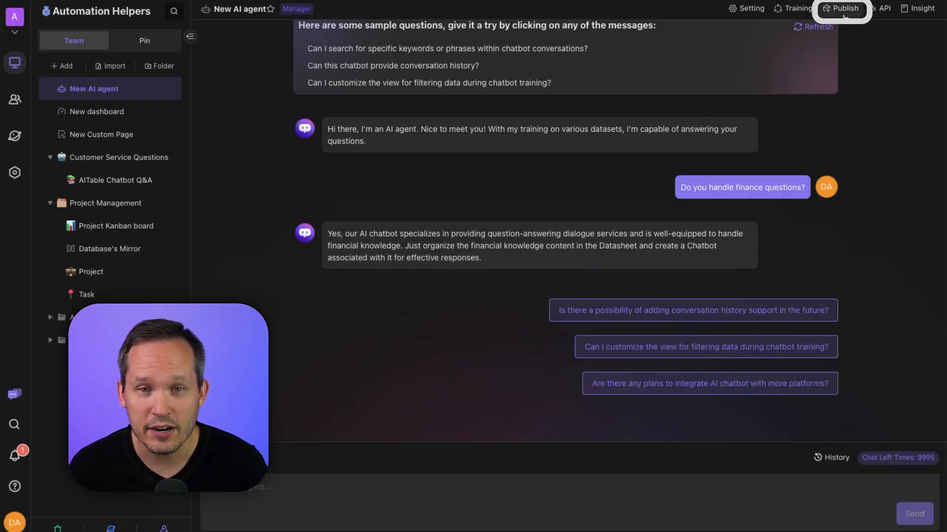
# Step: Add an Attachment field to the Chatbot Q&A datasheet and select the 'How much do widgets cost?' row's attachment cell
pyautogui.click(845, 8)
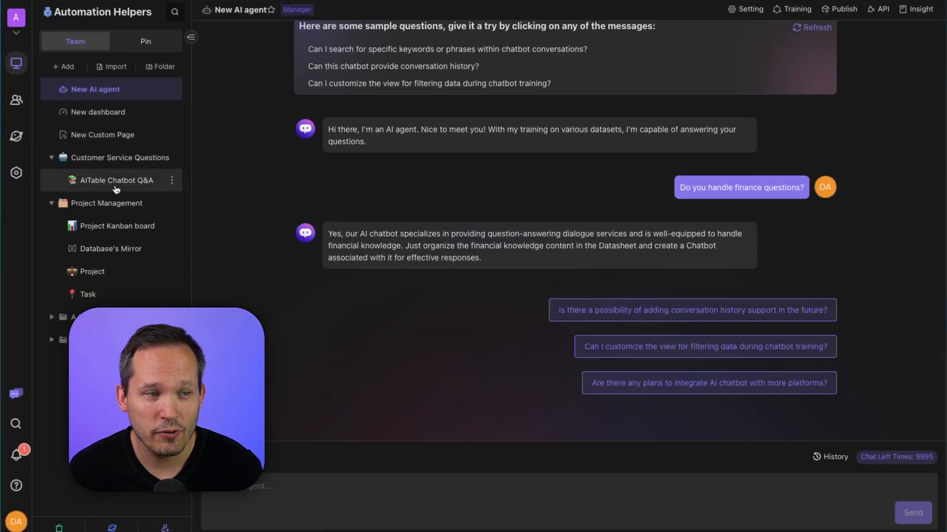
pyautogui.click(116, 180)
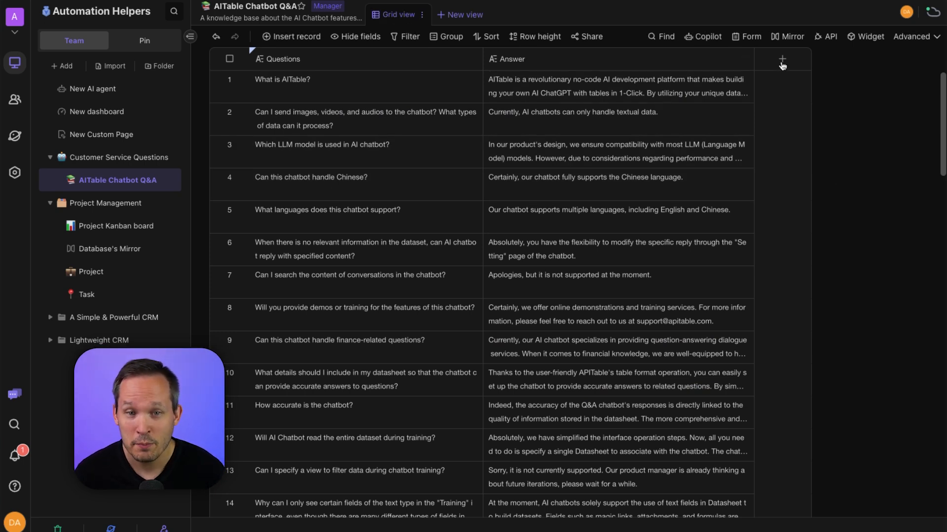
pyautogui.click(782, 59)
pyautogui.write('Attachment')
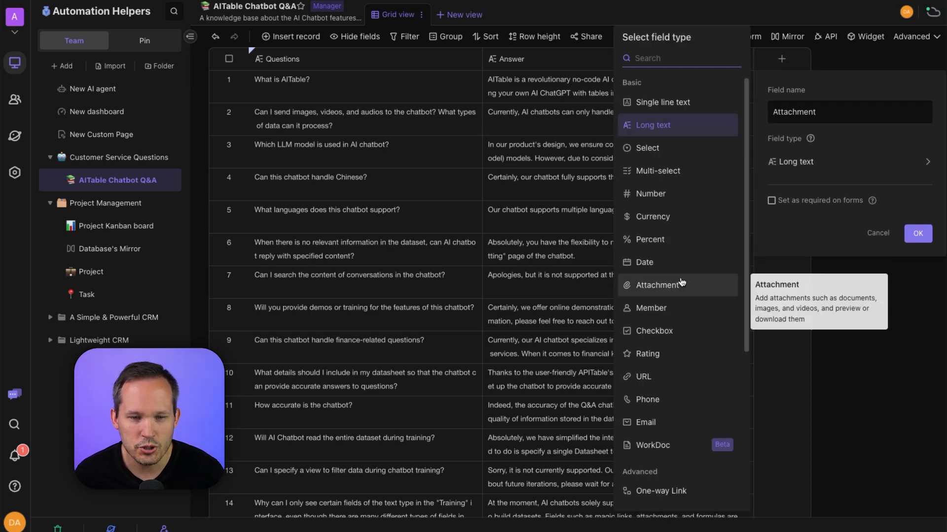
pyautogui.click(918, 234)
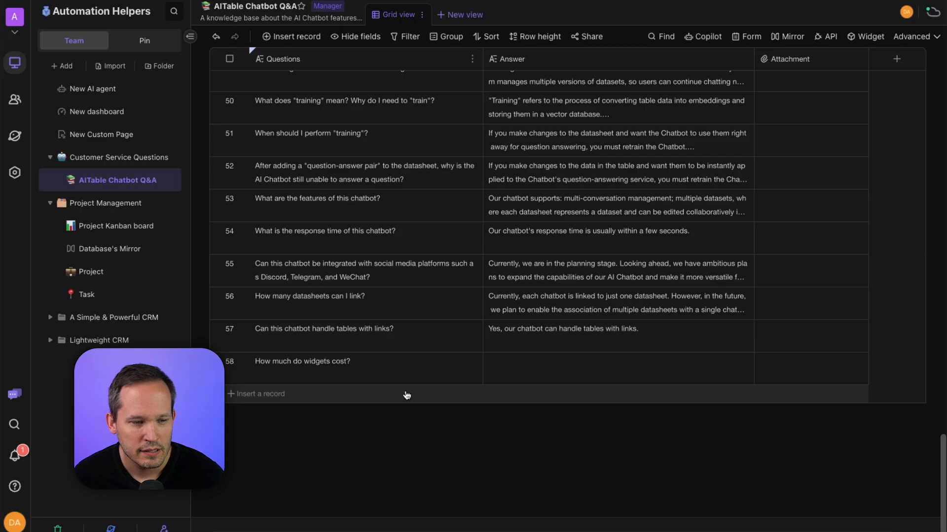
pyautogui.moveTo(296, 374)
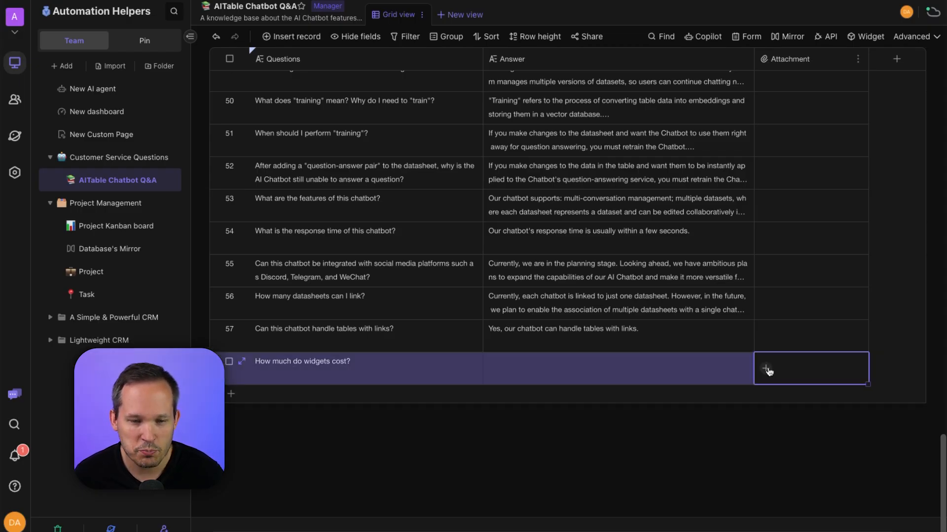
pyautogui.click(765, 369)
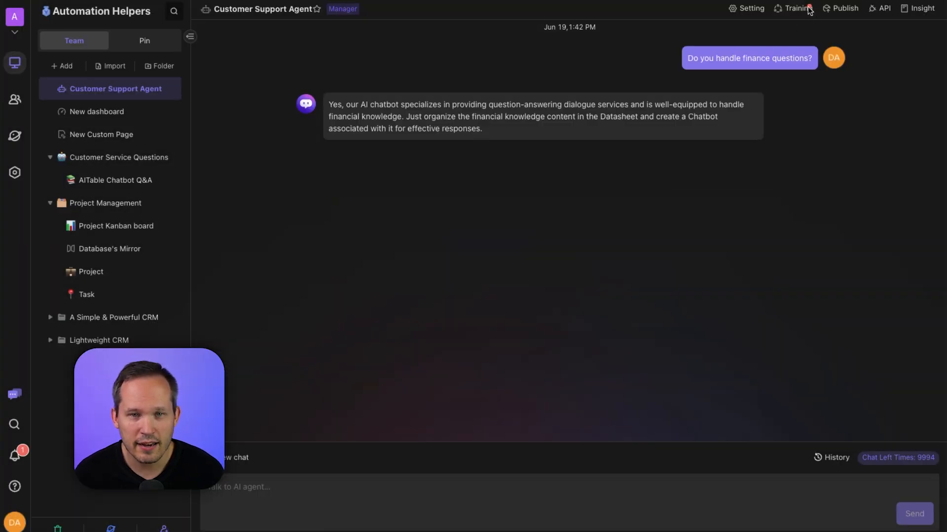
# Step: Retrain the Customer Support Agent and ask it the blue and green widget price question
pyautogui.click(795, 8)
pyautogui.write('What are the price of blue and green widgets?')
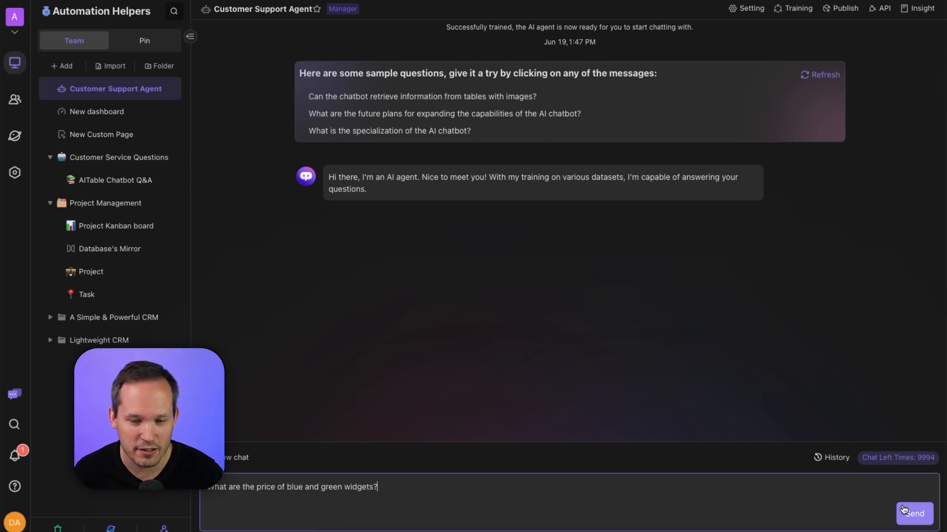
pyautogui.click(913, 527)
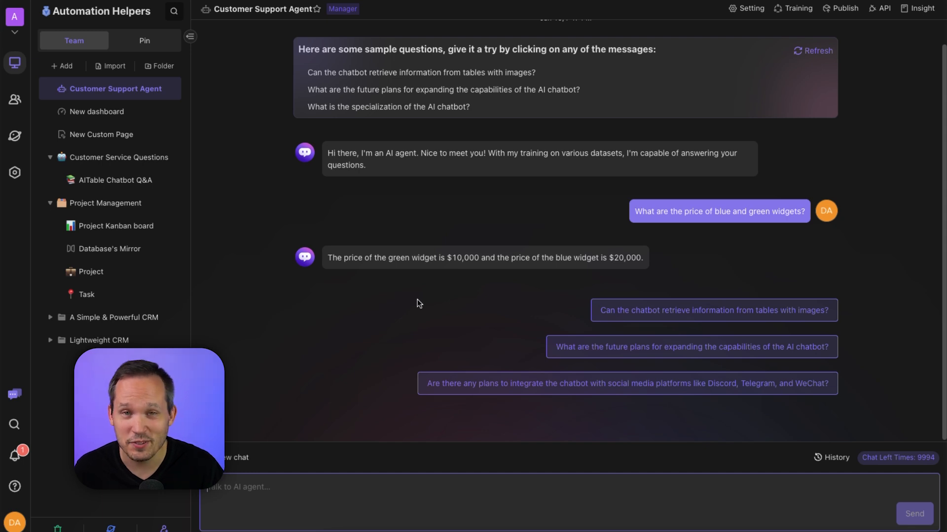
pyautogui.moveTo(445, 259)
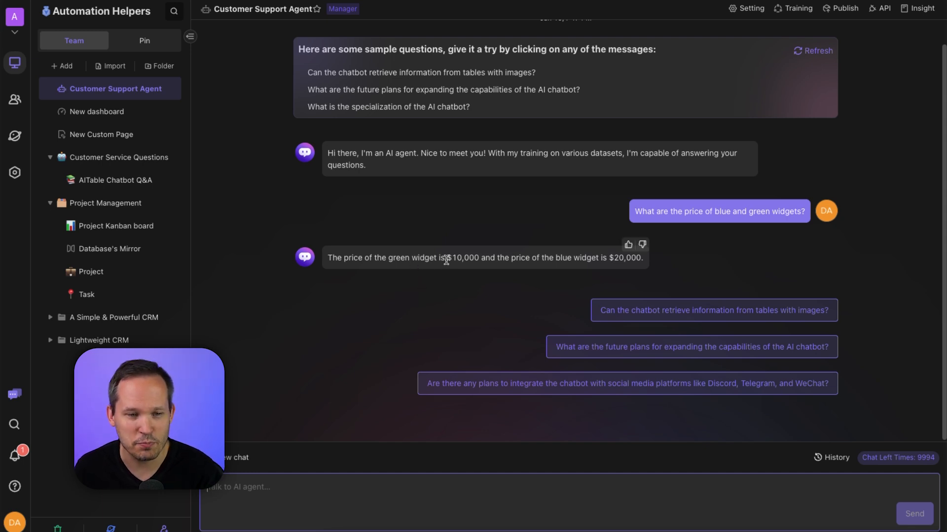